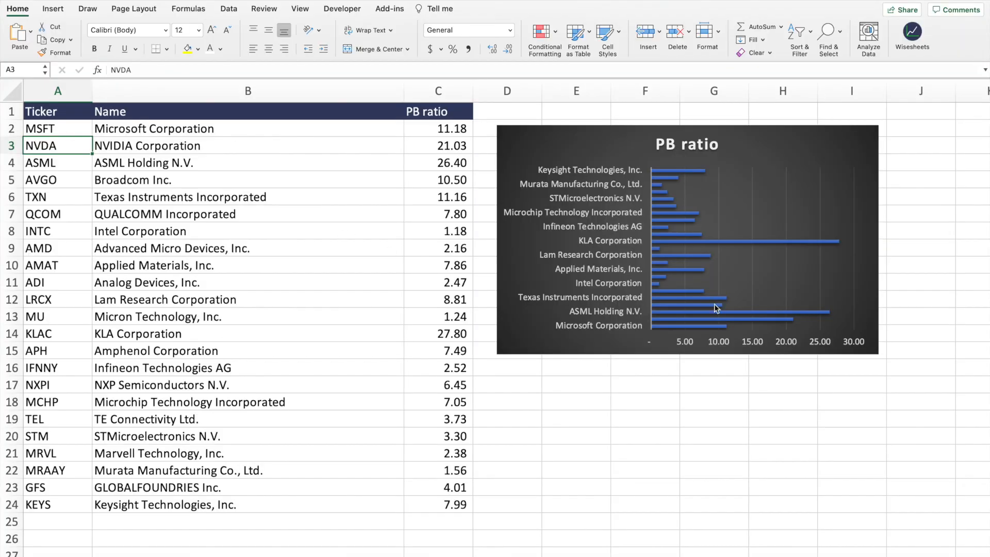
pyautogui.moveTo(722, 334)
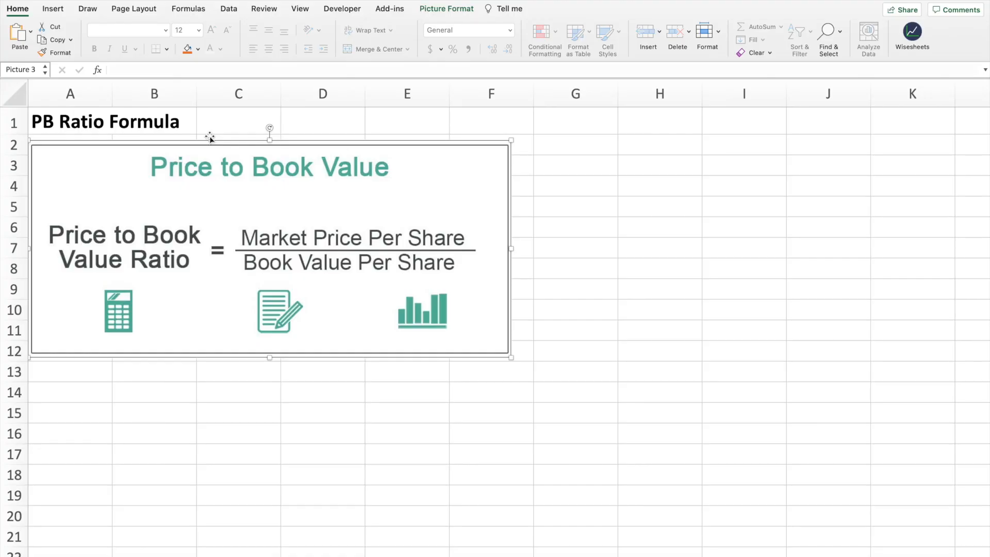
pyautogui.moveTo(93, 140)
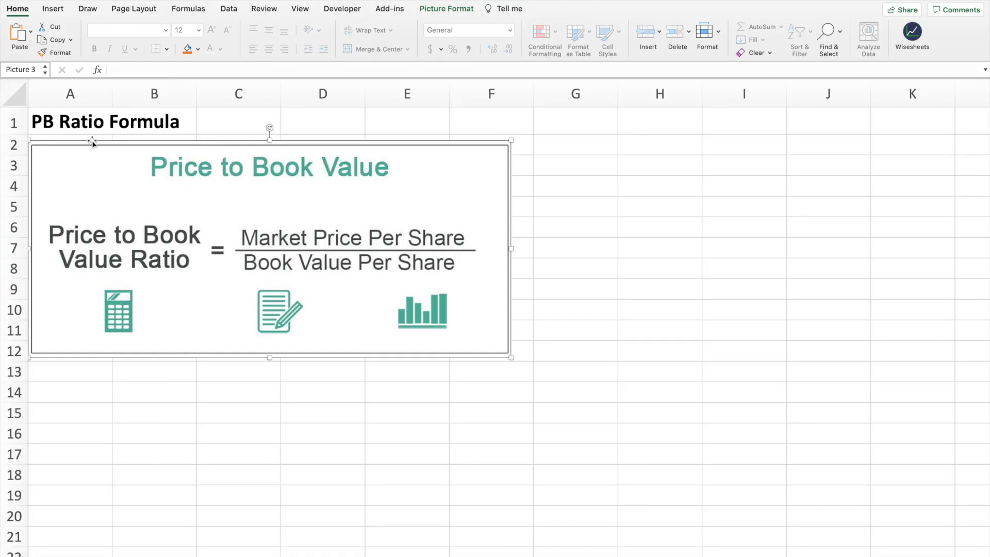
pyautogui.moveTo(130, 163)
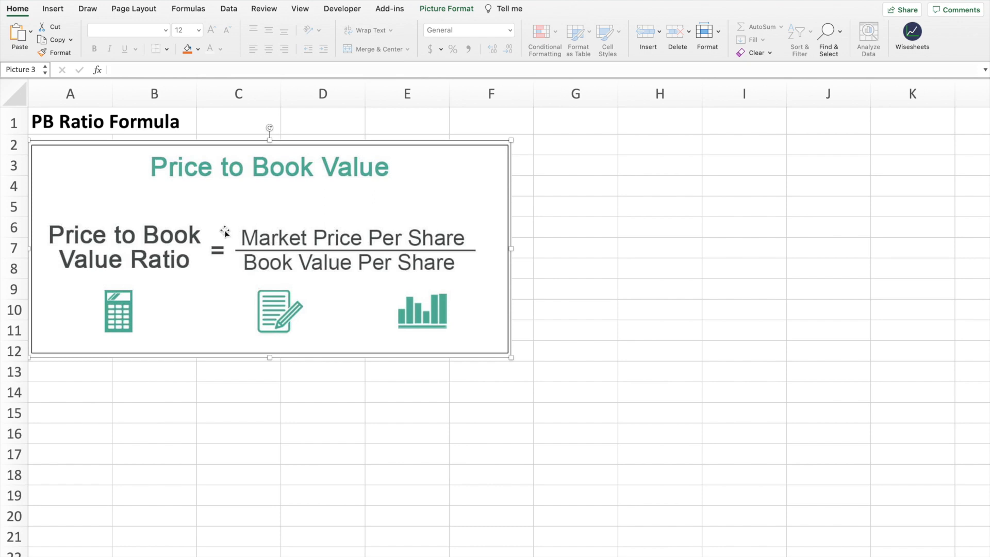
pyautogui.moveTo(310, 214)
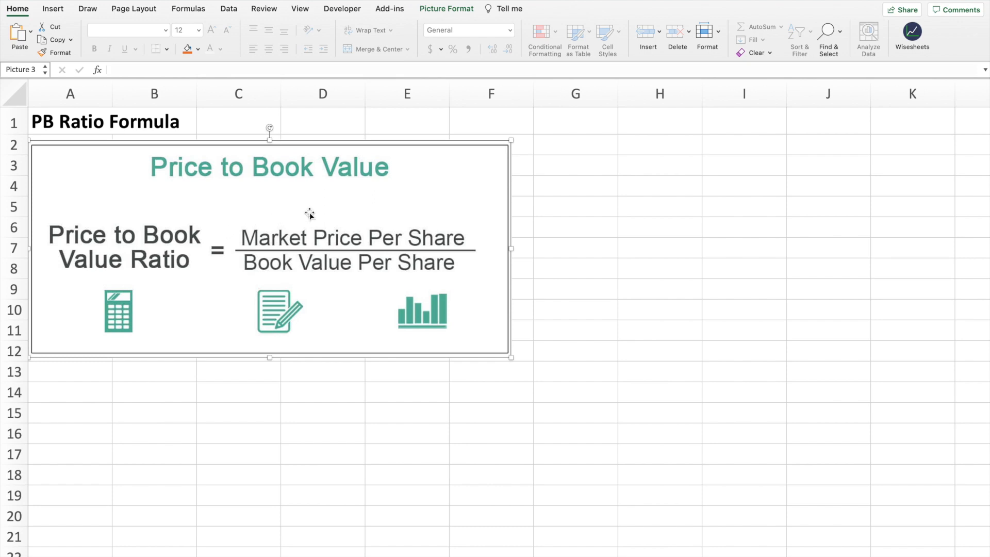
pyautogui.moveTo(445, 214)
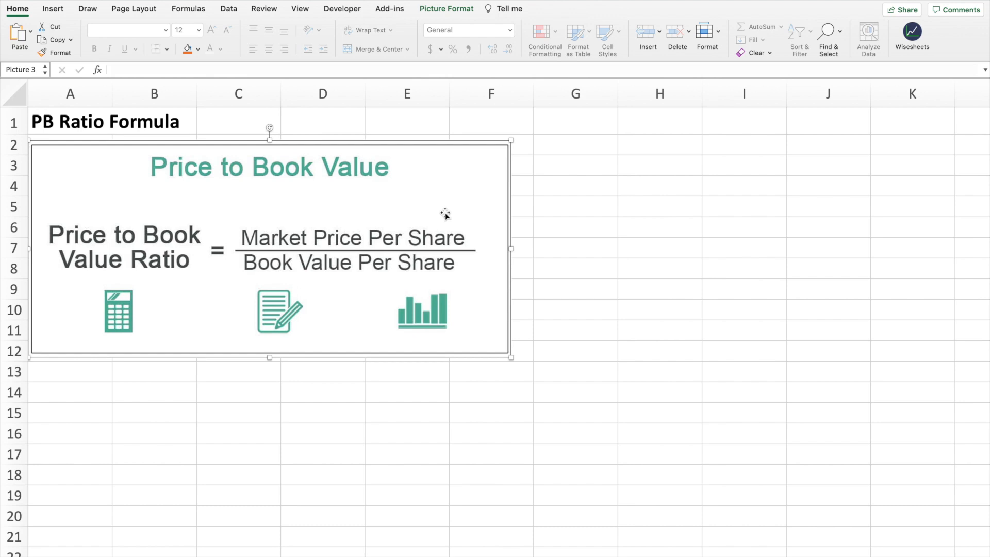
pyautogui.moveTo(351, 248)
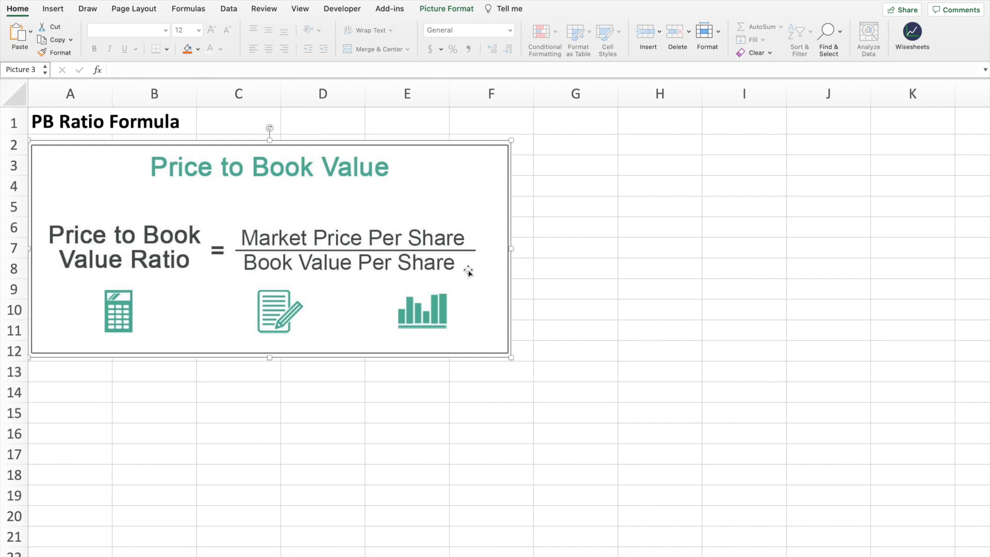
pyautogui.moveTo(333, 278)
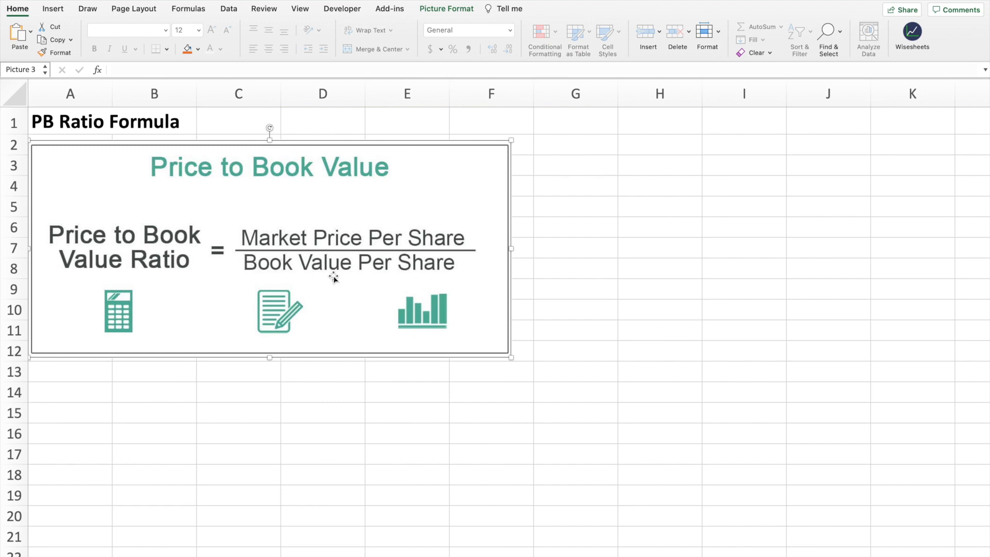
pyautogui.moveTo(354, 280)
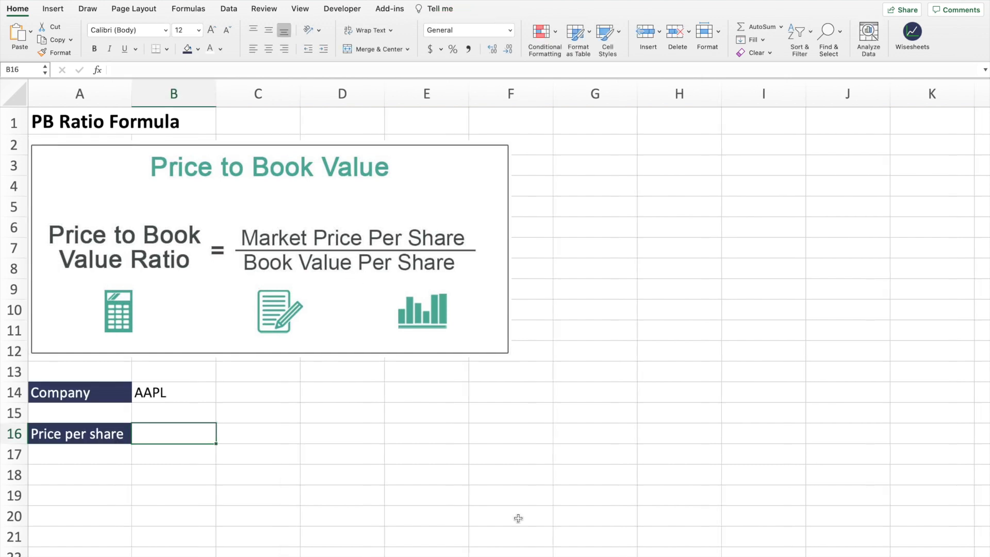
# - Enter =WISEPRICE(B14,"price") in B16 and show it in accounting format as $145.82
pyautogui.click(910, 35)
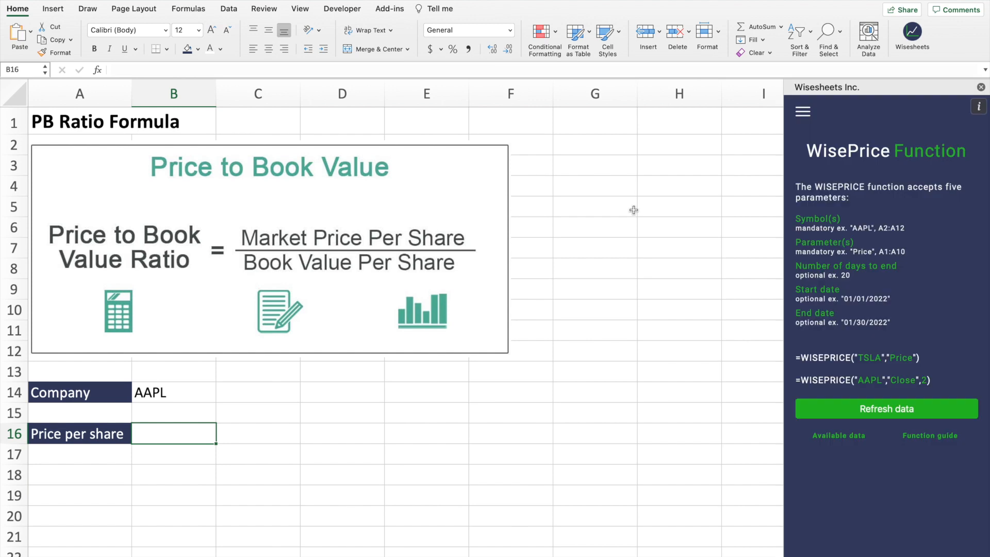
pyautogui.moveTo(888, 171)
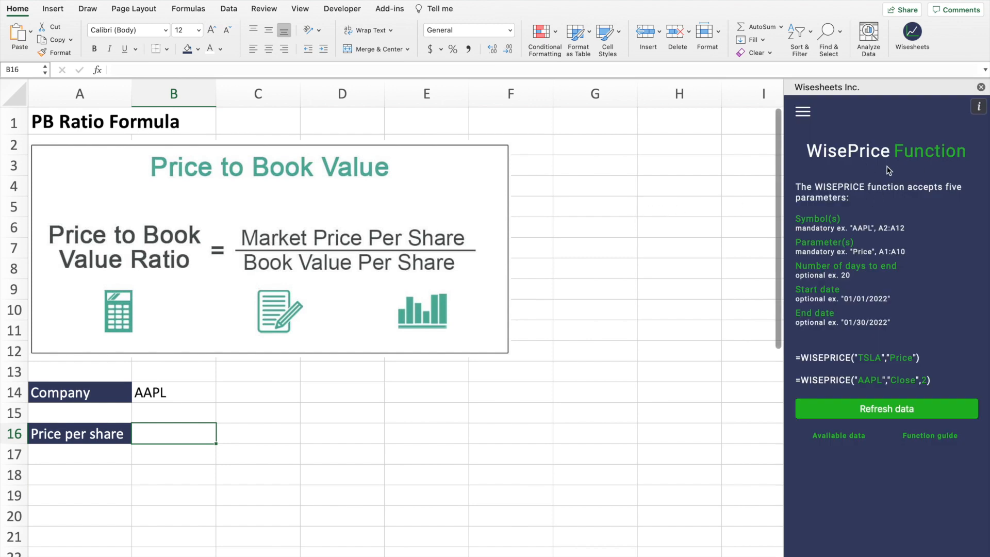
pyautogui.moveTo(566, 253)
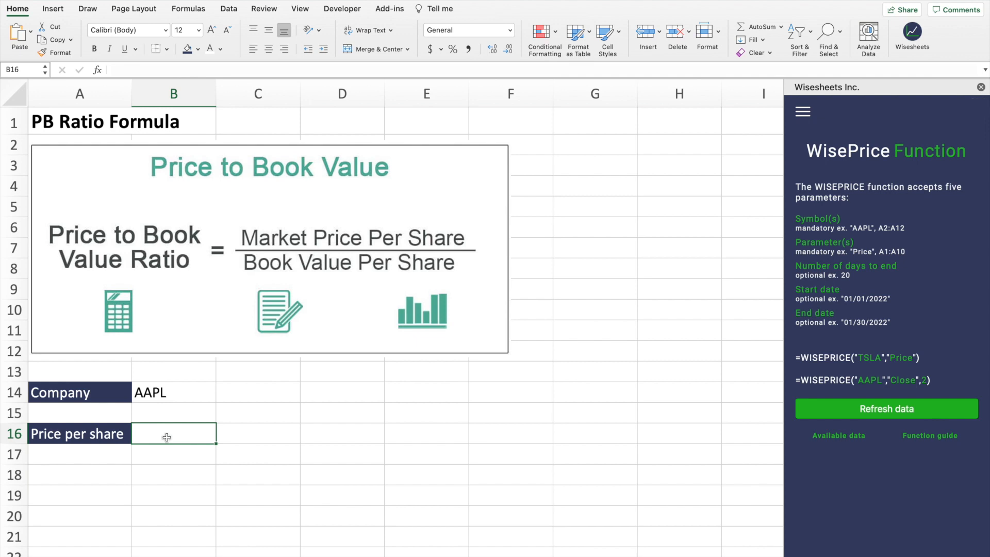
pyautogui.write('=WISEPRICE(')
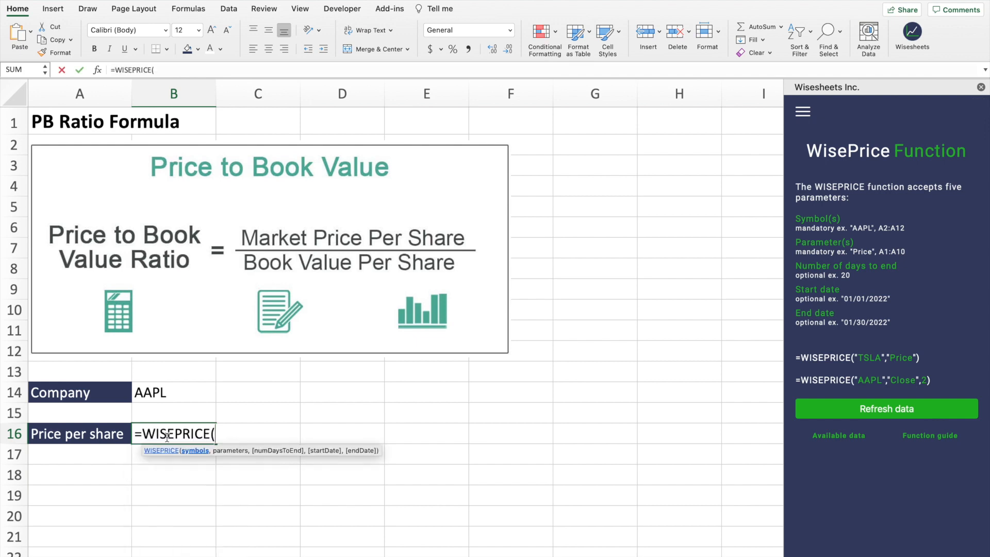
pyautogui.click(174, 392)
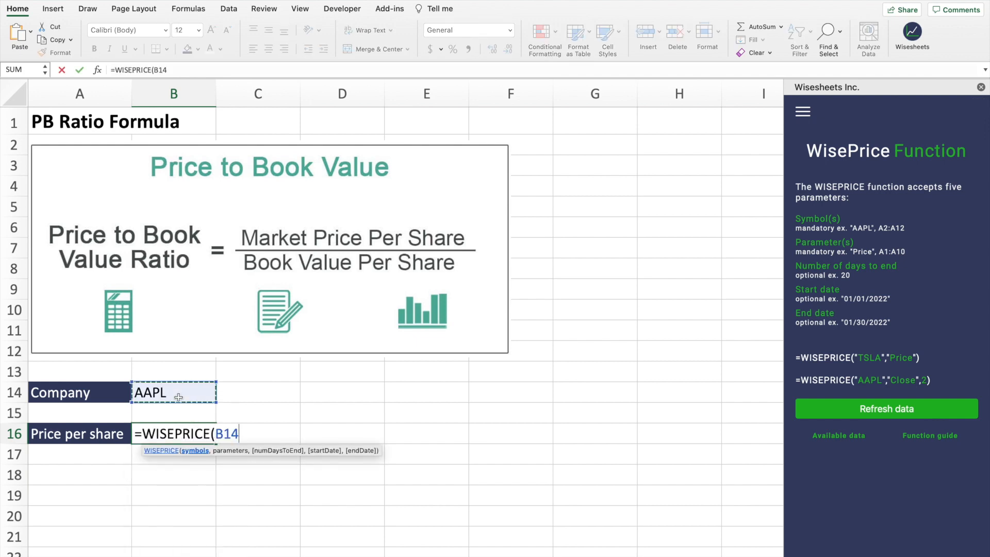
pyautogui.write(', "rp')
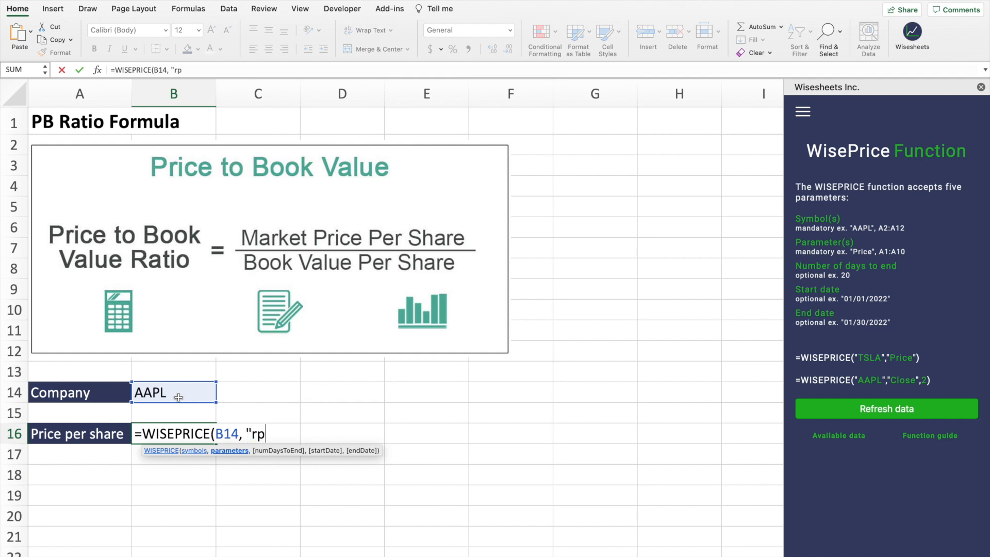
pyautogui.press('backspace')
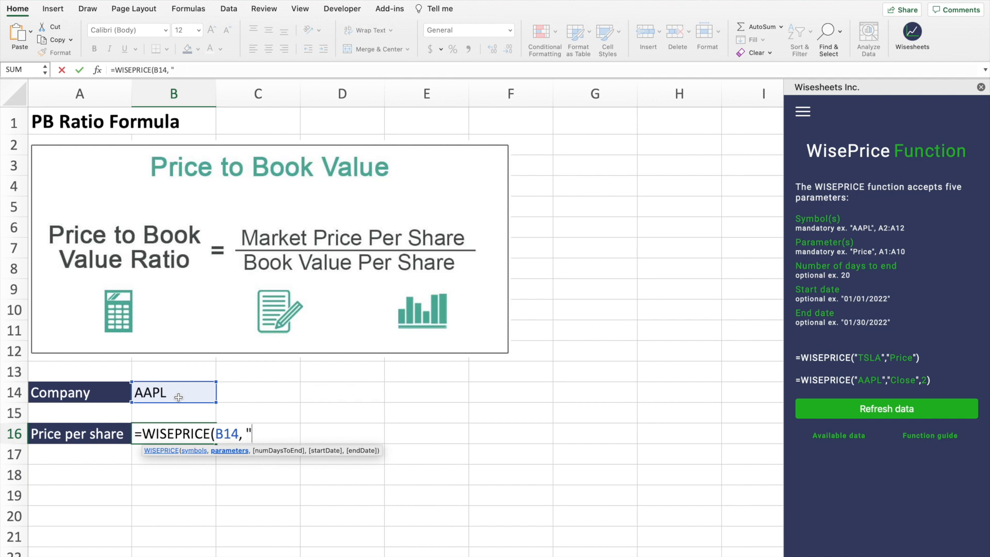
pyautogui.write('price')
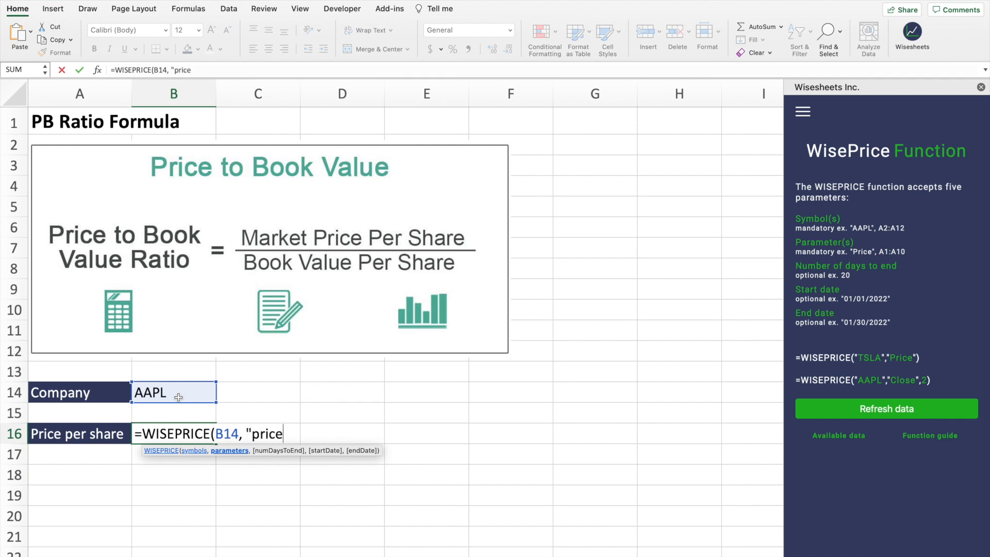
pyautogui.write('")')
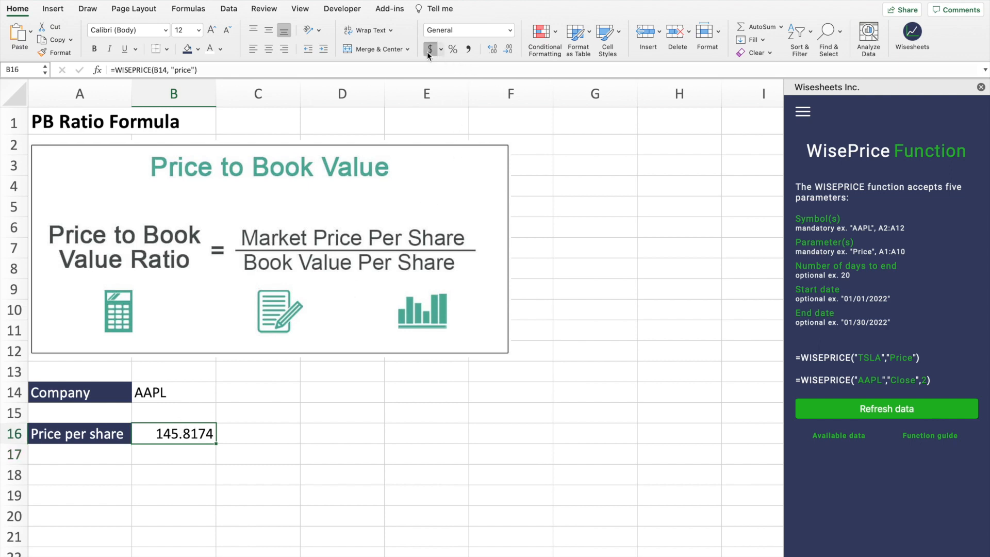
pyautogui.click(429, 49)
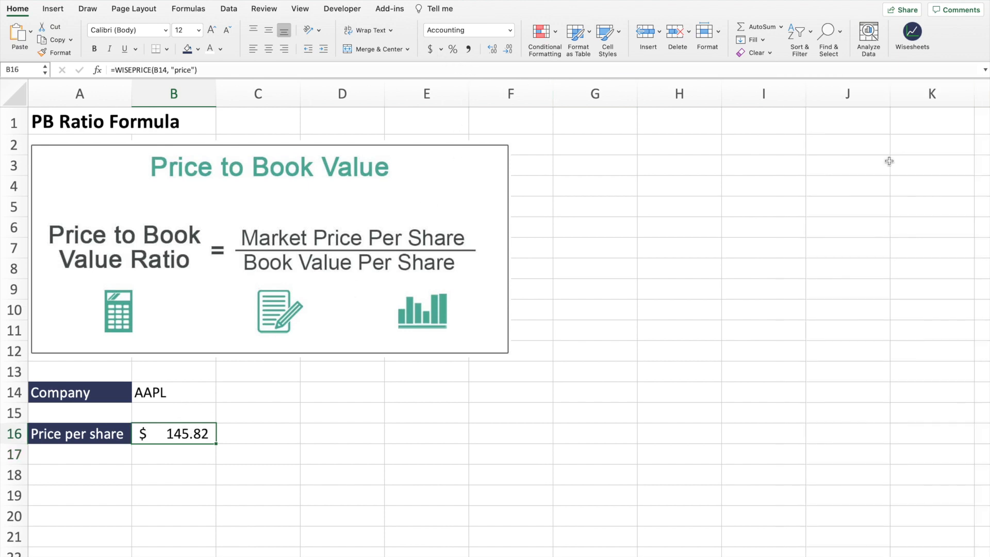
pyautogui.moveTo(203, 404)
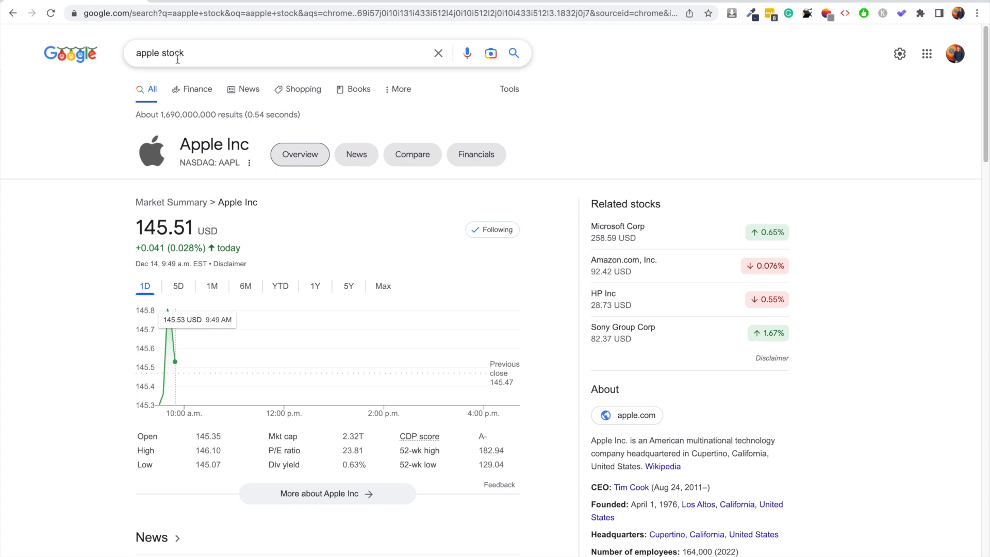
# - Confirm Apple's Google-quoted price of 145.51 USD, then return to Excel
pyautogui.doubleClick(165, 228)
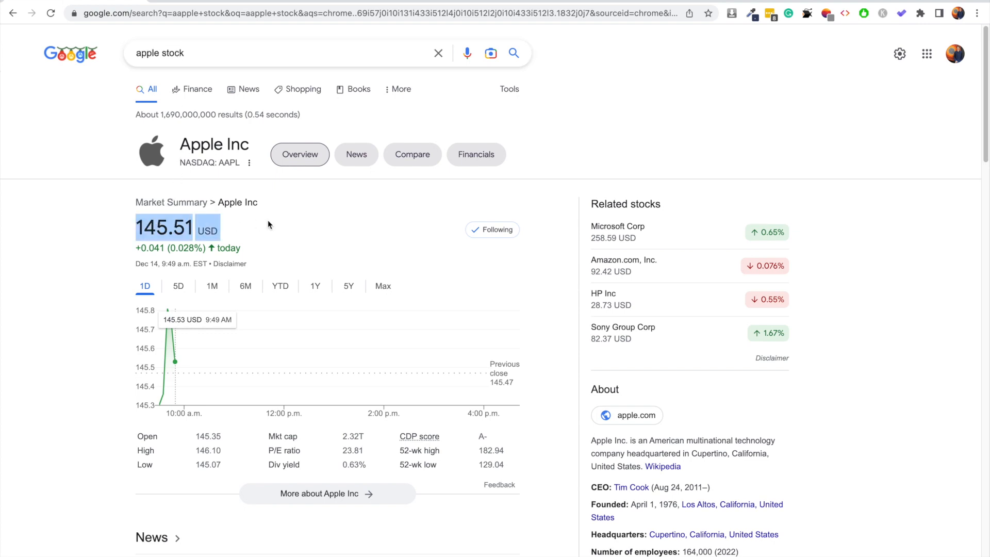
pyautogui.click(217, 53)
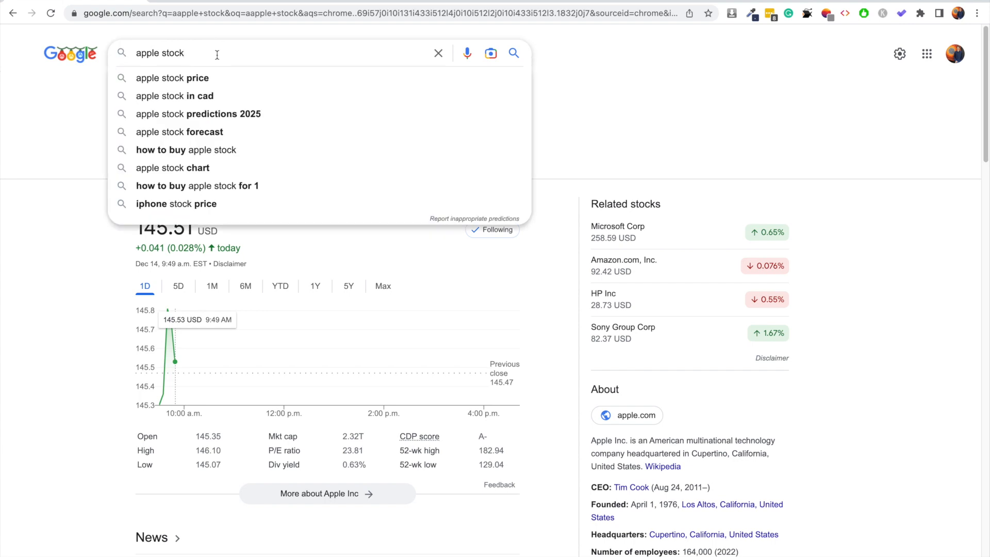
pyautogui.press('Enter')
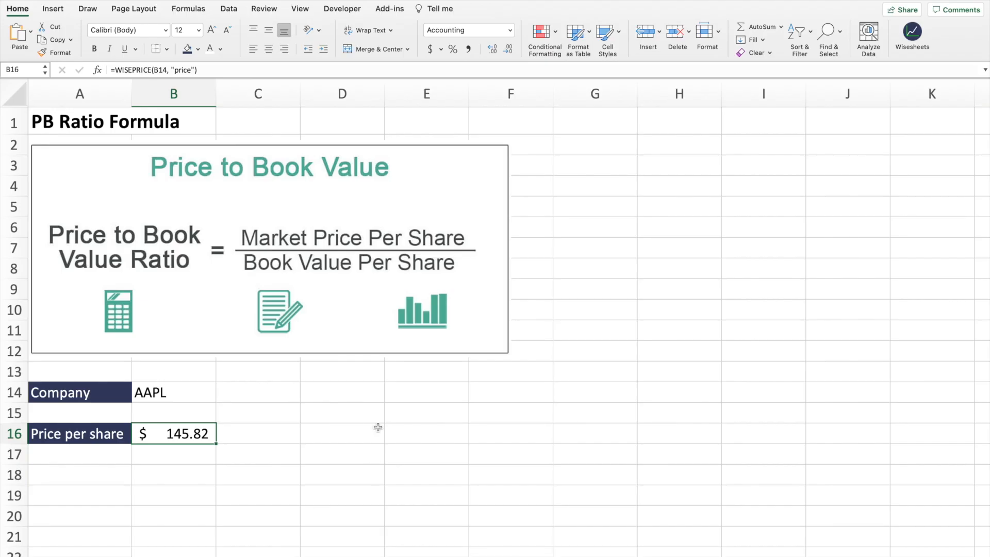
pyautogui.moveTo(440, 283)
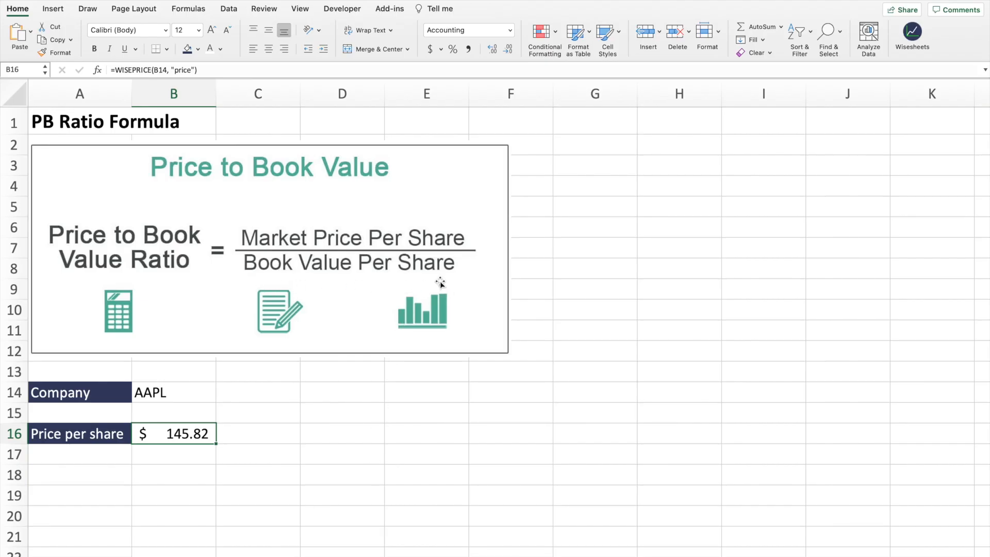
pyautogui.moveTo(410, 283)
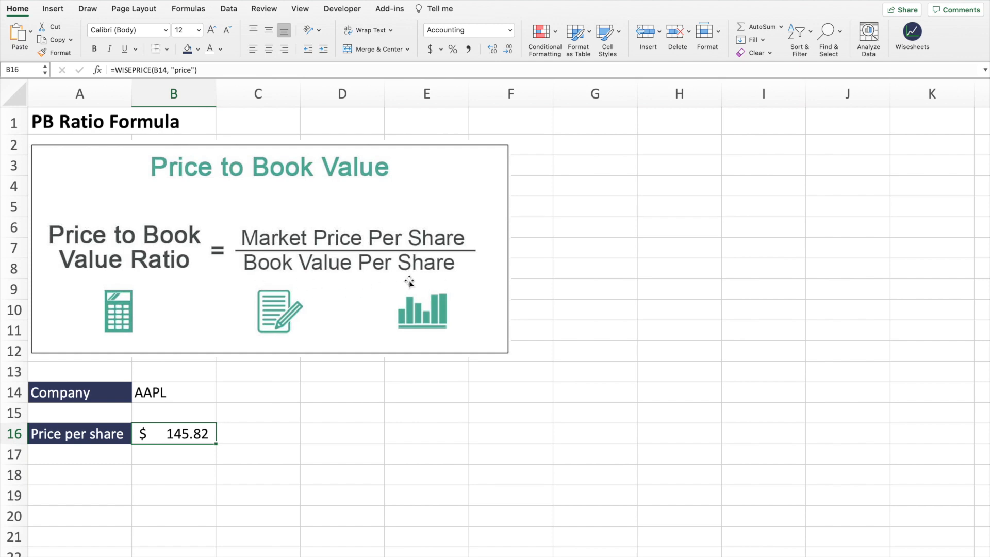
pyautogui.moveTo(281, 281)
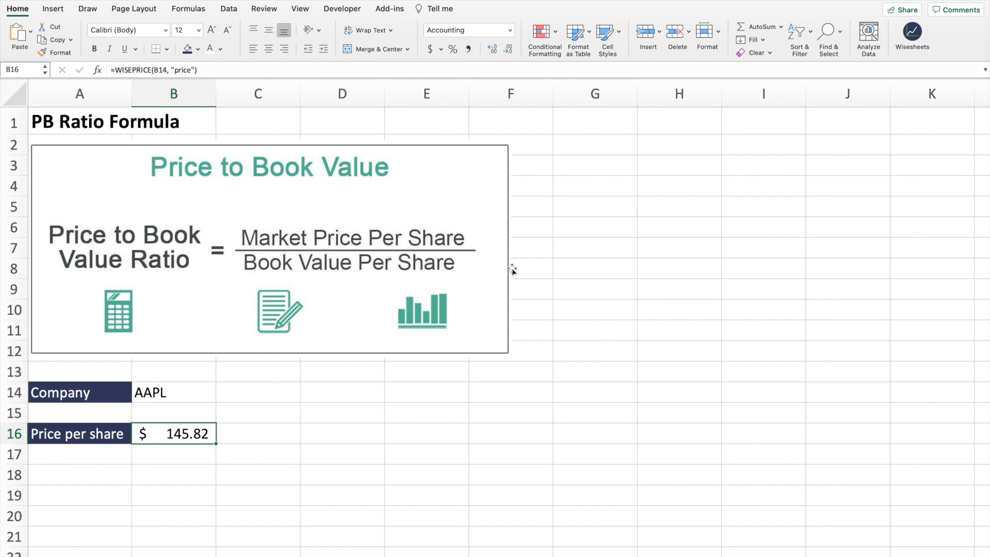
pyautogui.moveTo(281, 284)
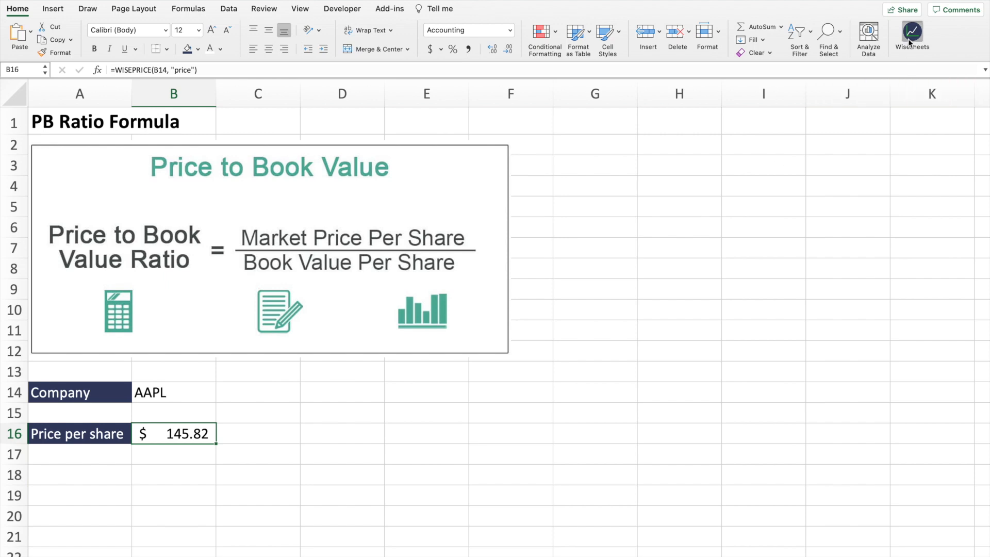
# - Import Apple Inc. (AAPL) annual statements with the Wisesheets Statement Dump
pyautogui.click(912, 35)
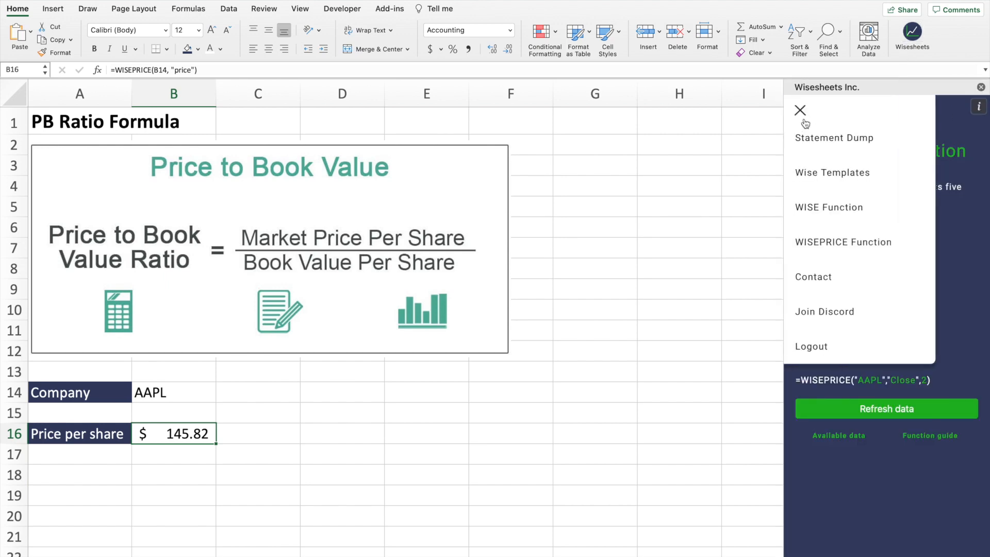
pyautogui.click(834, 137)
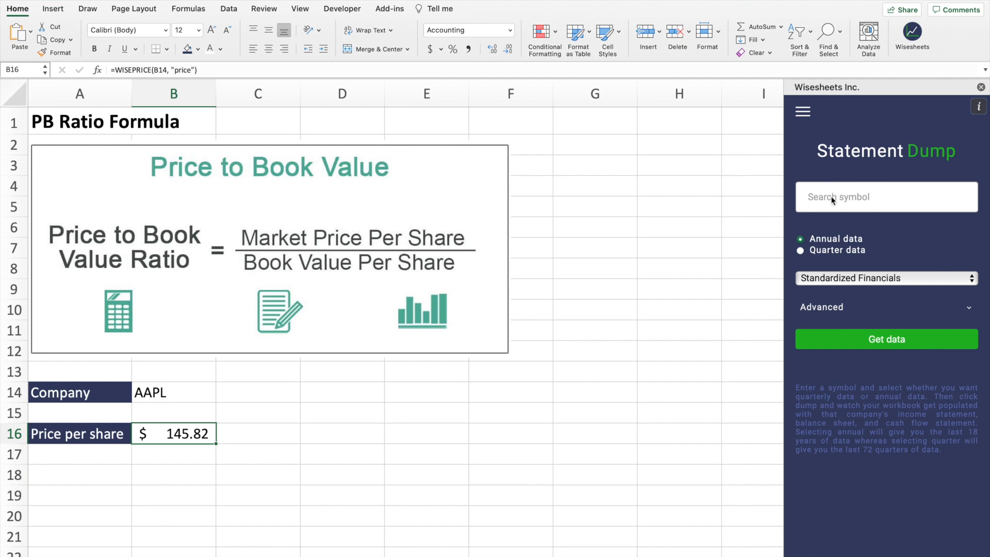
pyautogui.write('aapl')
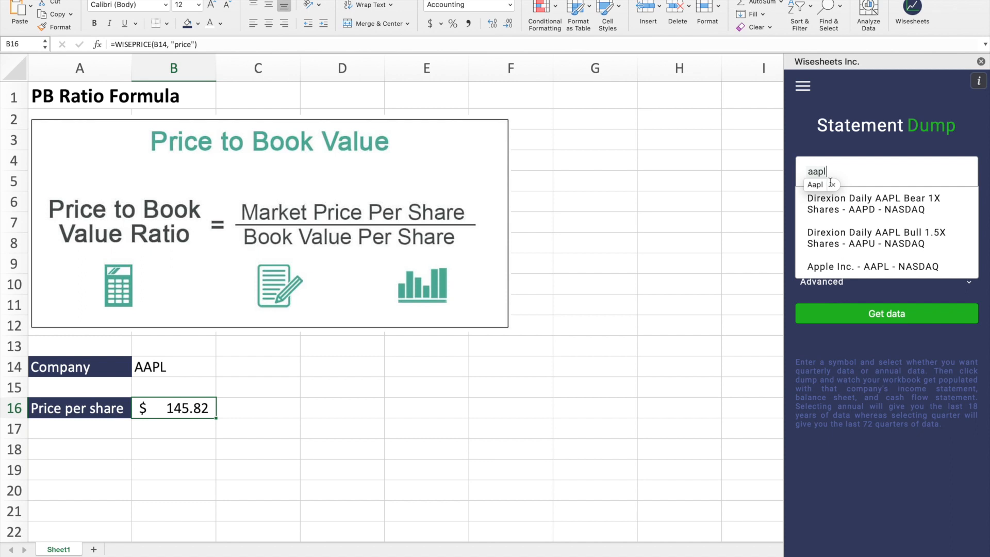
pyautogui.click(873, 266)
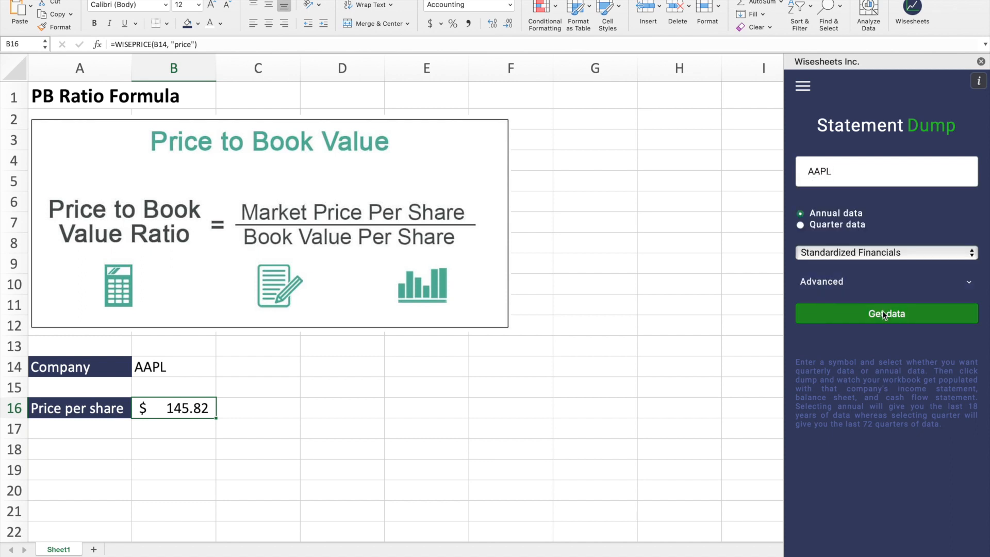
pyautogui.click(885, 313)
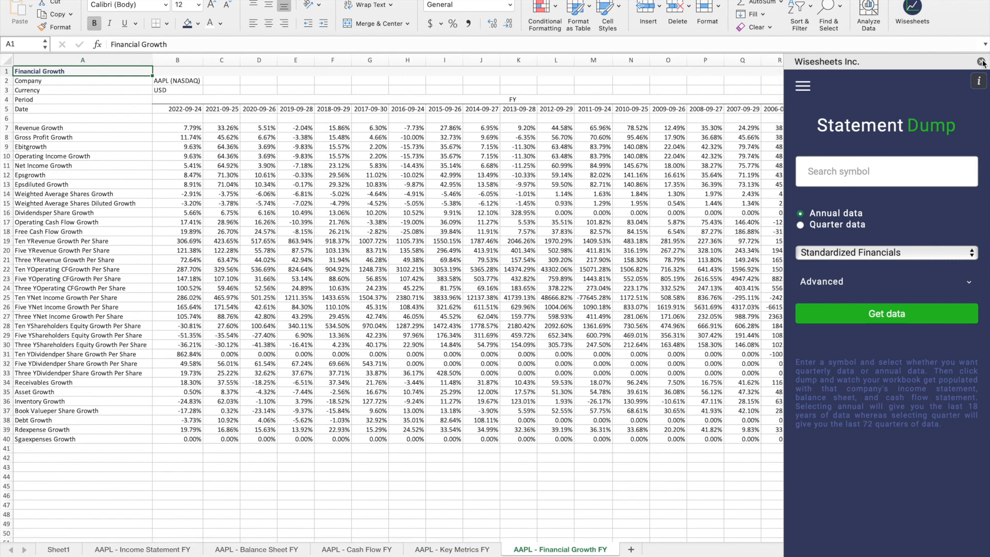
# - Close Wisesheets and review Total Assets and Stockholders Equity on the AAPL Balance Sheet FY tab
pyautogui.click(982, 62)
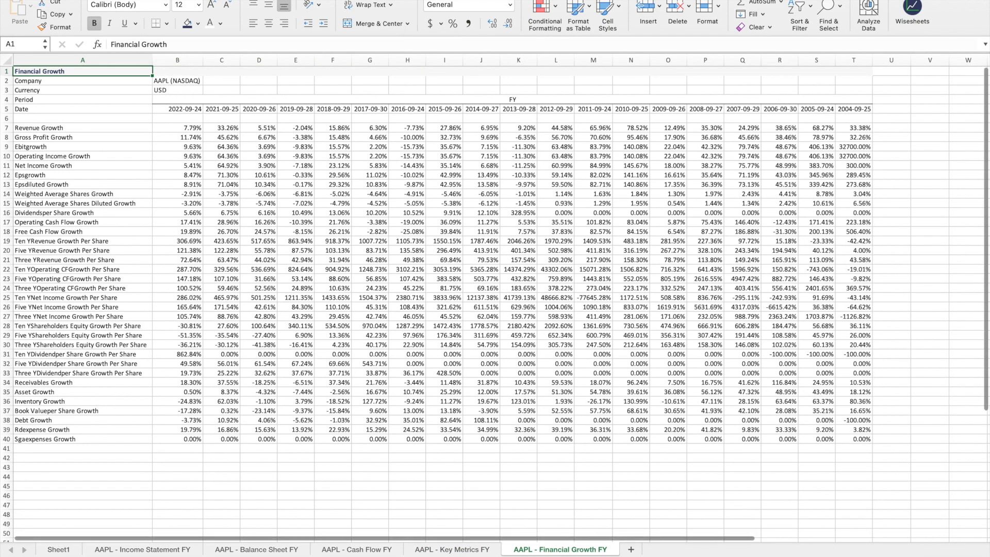
pyautogui.click(257, 549)
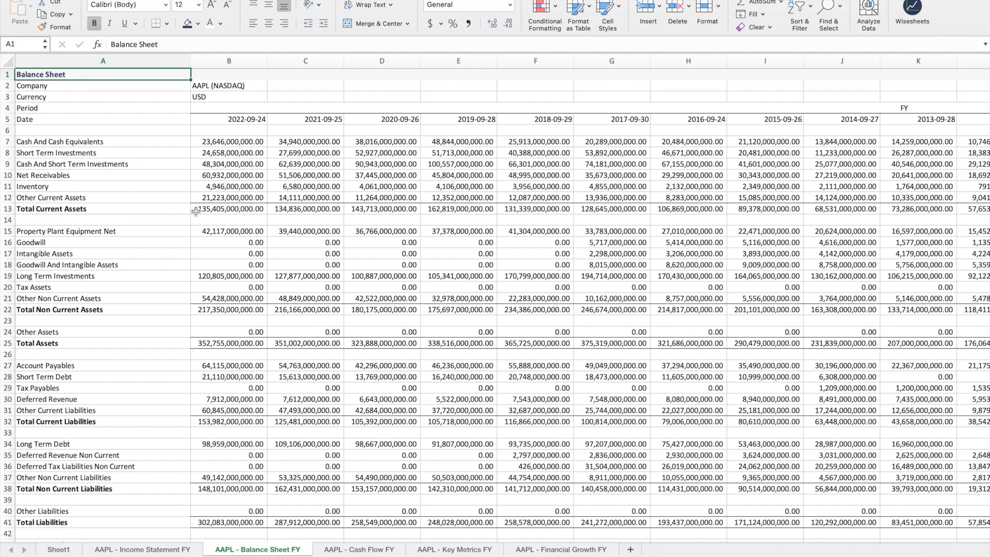
pyautogui.scroll(-3)
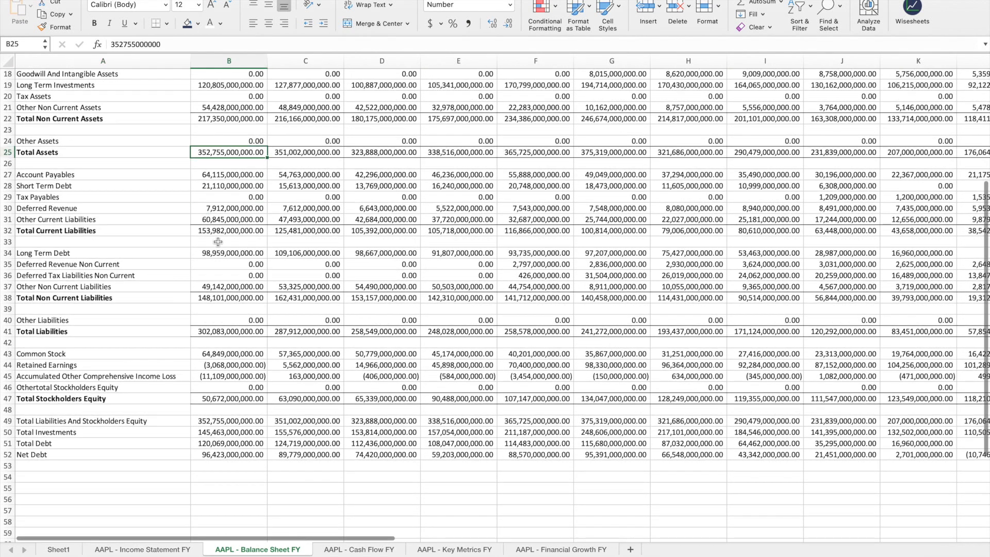
pyautogui.click(229, 332)
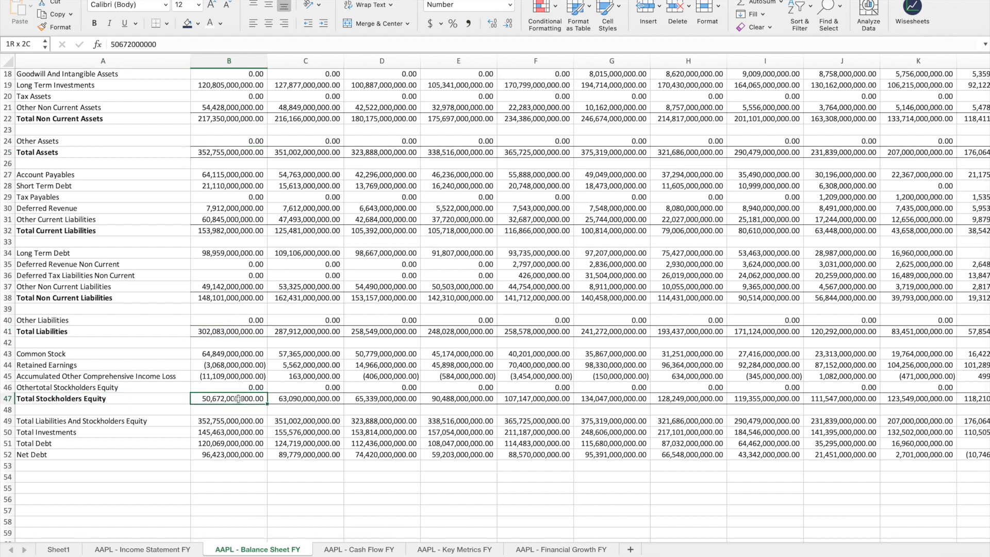
pyautogui.click(306, 398)
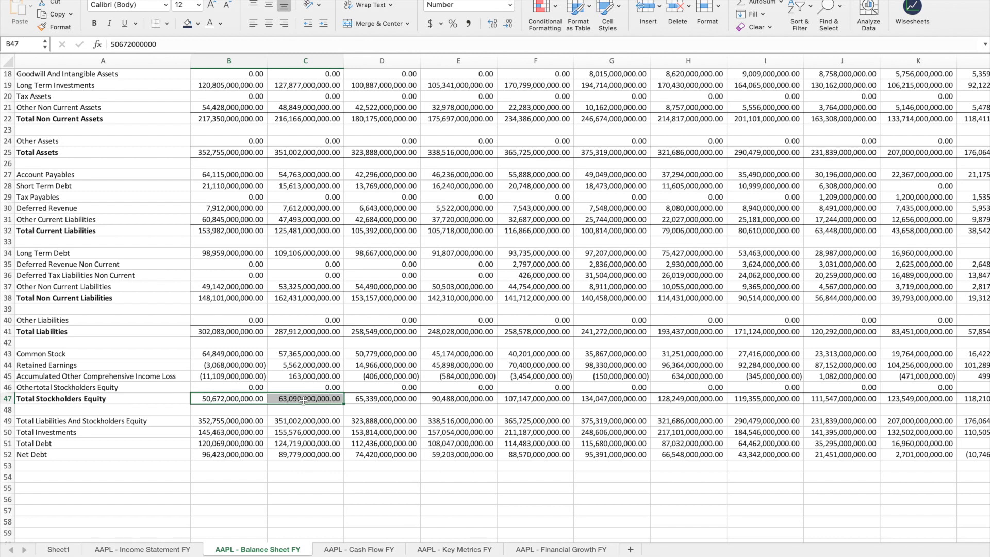
pyautogui.click(229, 476)
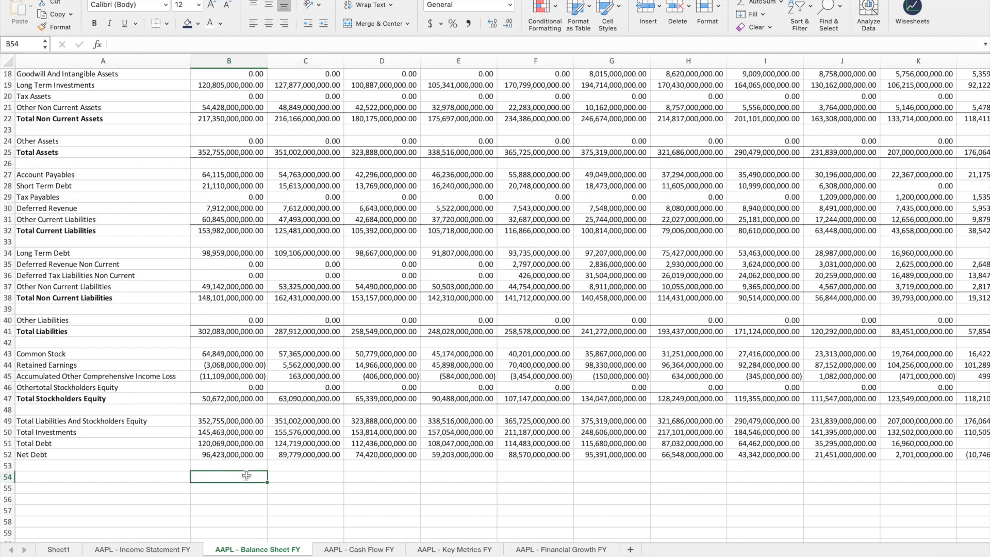
pyautogui.click(229, 399)
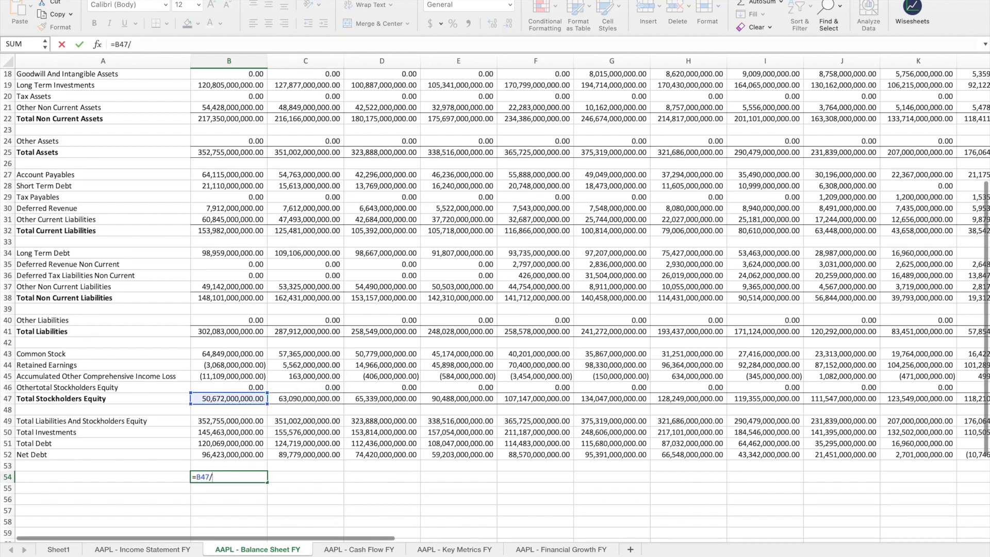
# - Divide equity B47 by the Income Statement's weighted average shares B37, giving 3.124822127
pyautogui.click(142, 548)
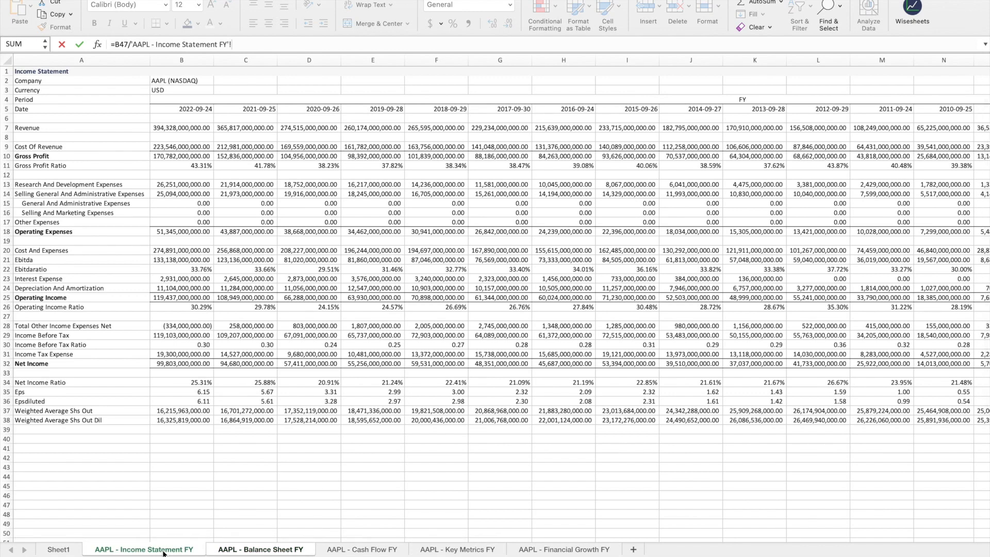
pyautogui.click(181, 439)
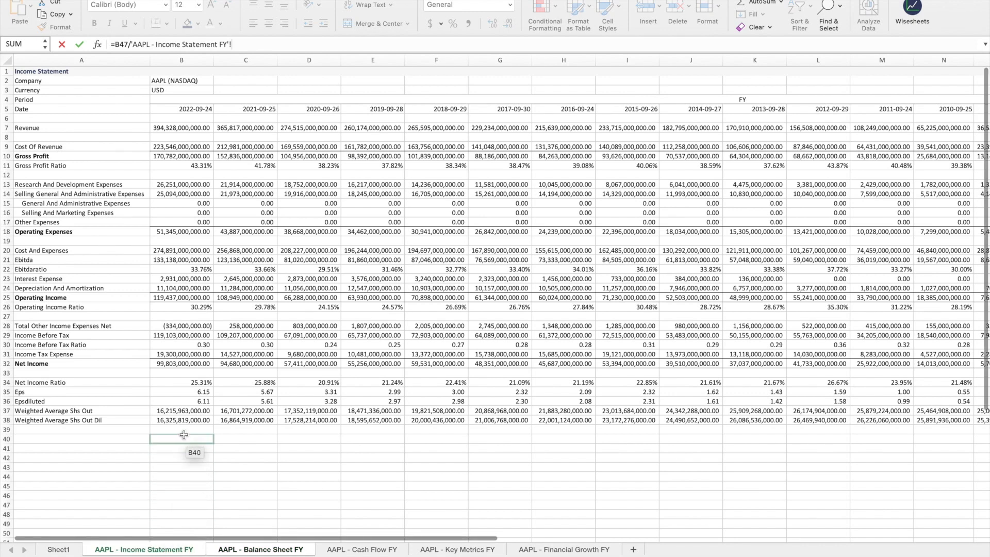
pyautogui.click(181, 410)
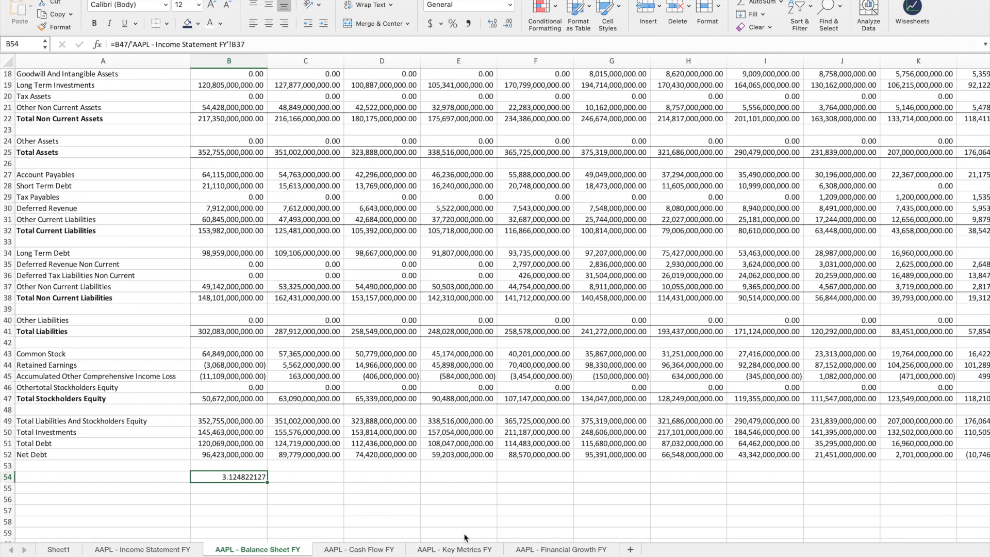
pyautogui.click(453, 549)
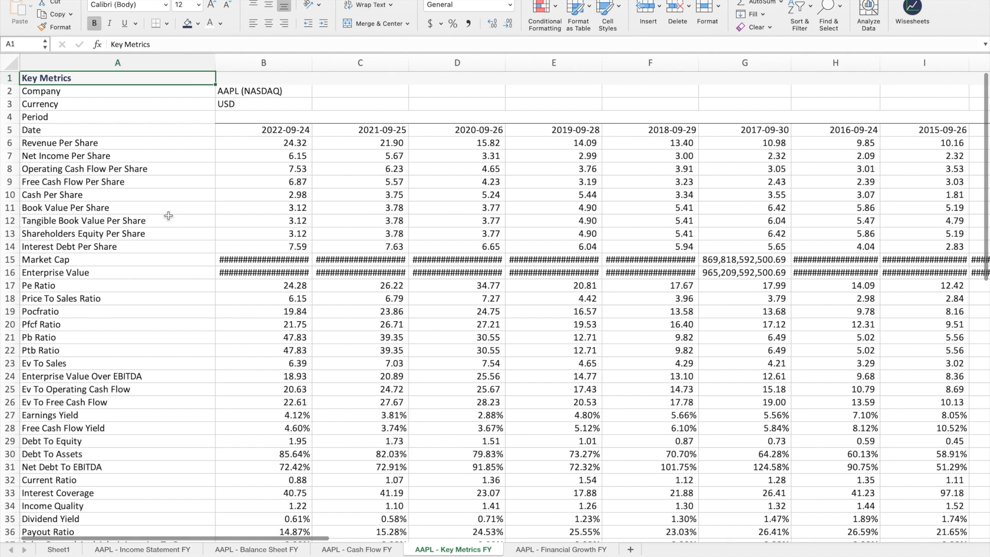
pyautogui.moveTo(120, 220)
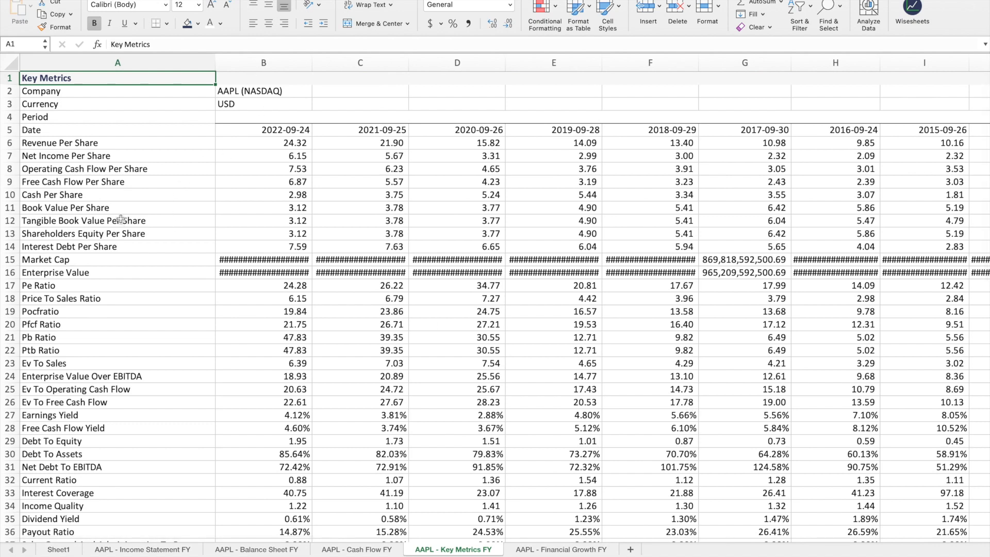
# - Fill the Key Metrics Book Value Per Share row A11:G11 yellow
pyautogui.click(264, 62)
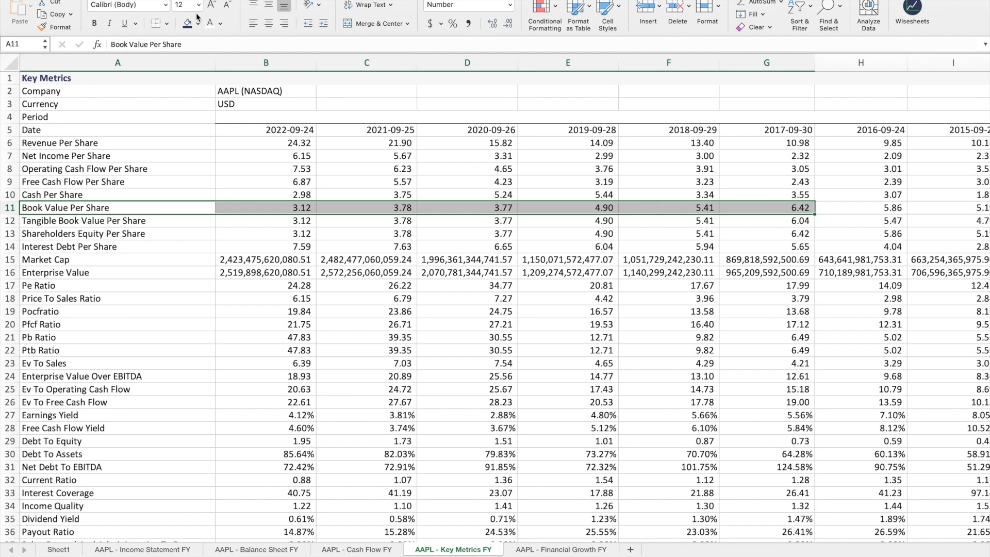
pyautogui.click(198, 23)
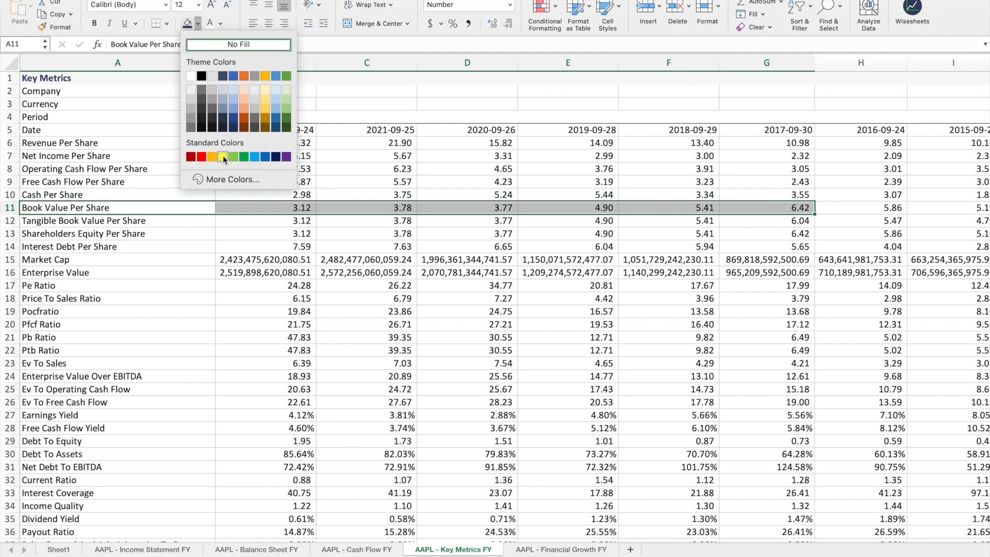
pyautogui.click(223, 155)
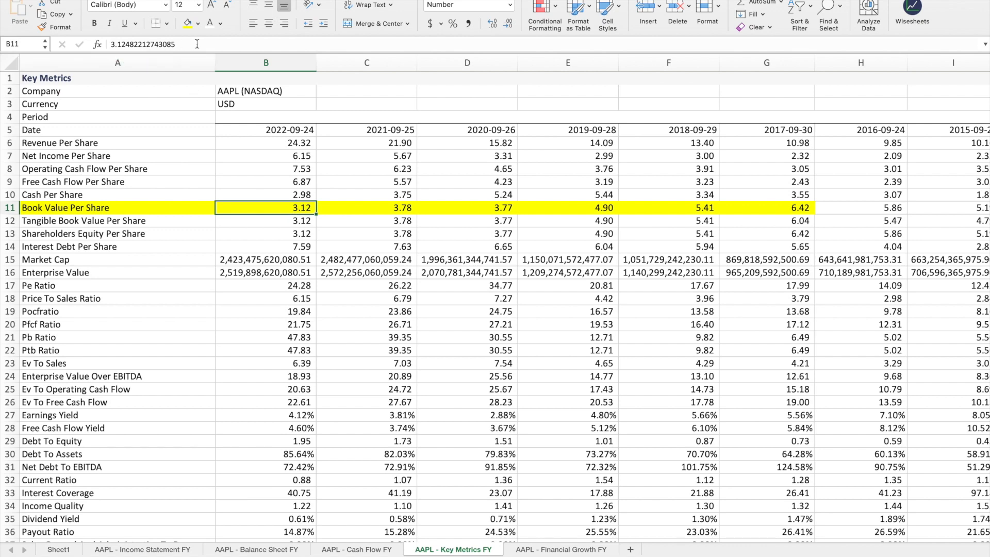
pyautogui.moveTo(399, 208)
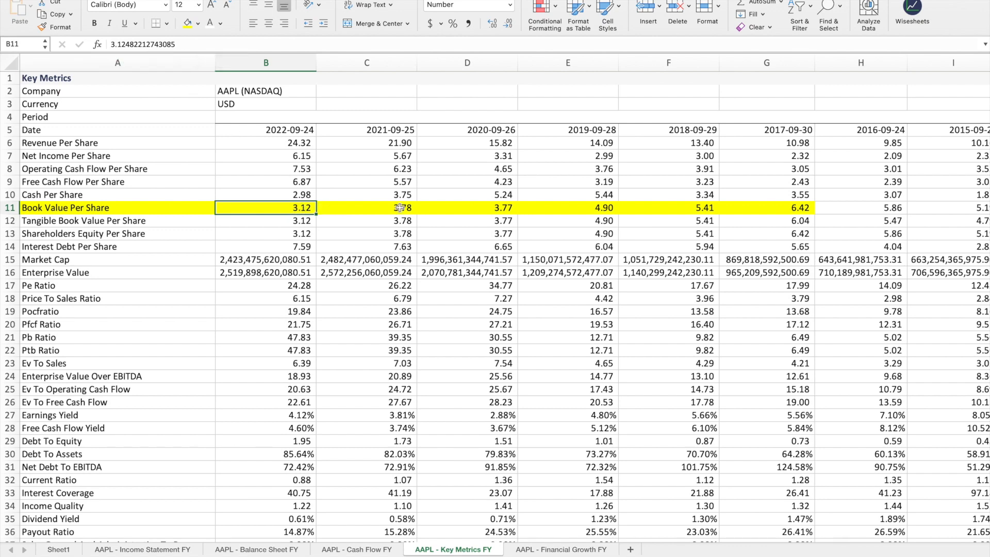
pyautogui.moveTo(99, 524)
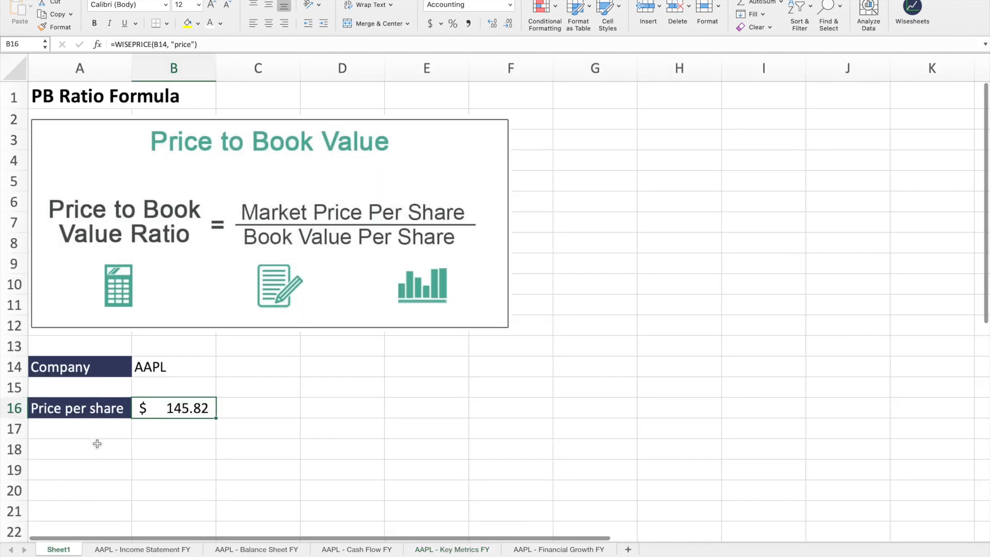
# - Label A17 'Book value per share' and copy A16's formatting onto it with Format Painter
pyautogui.write('Book value per')
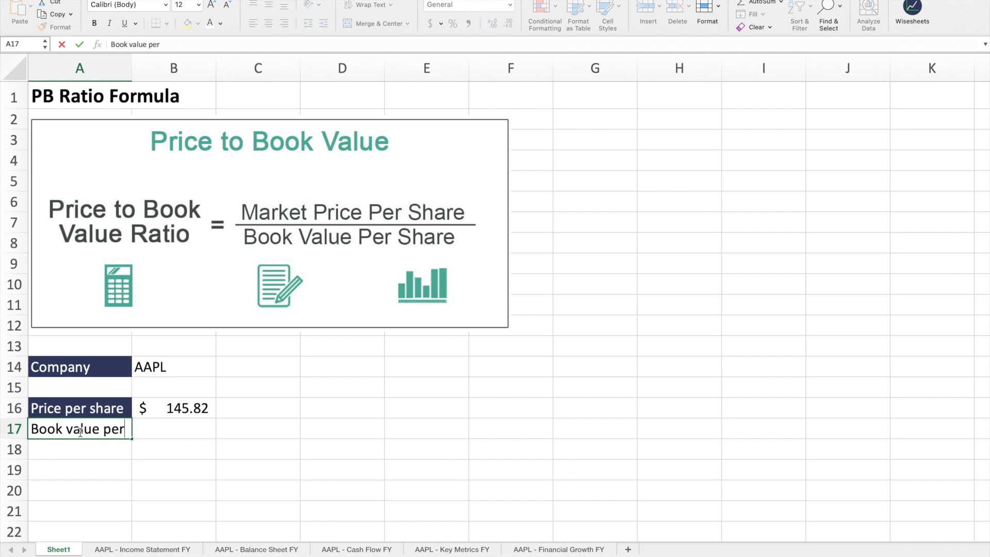
pyautogui.write('share')
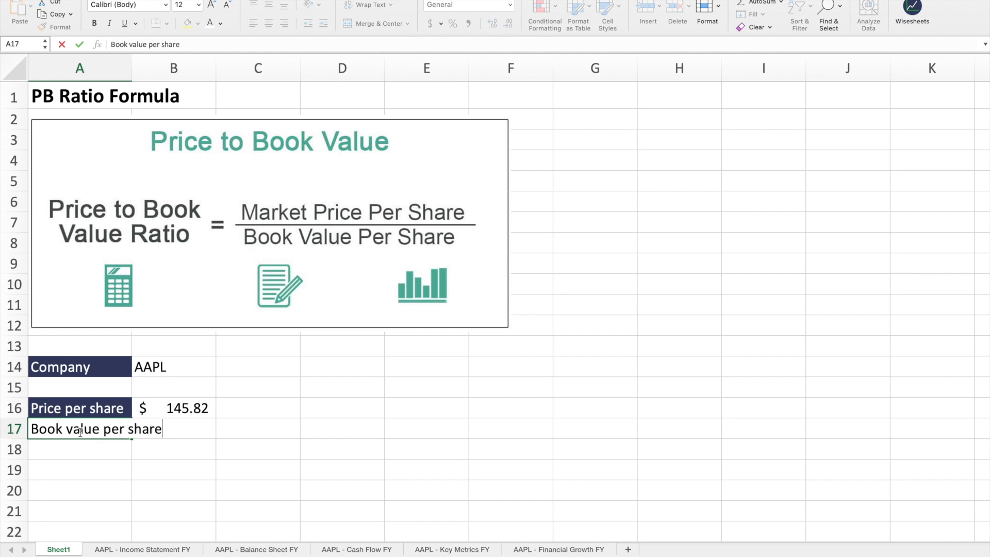
pyautogui.click(79, 408)
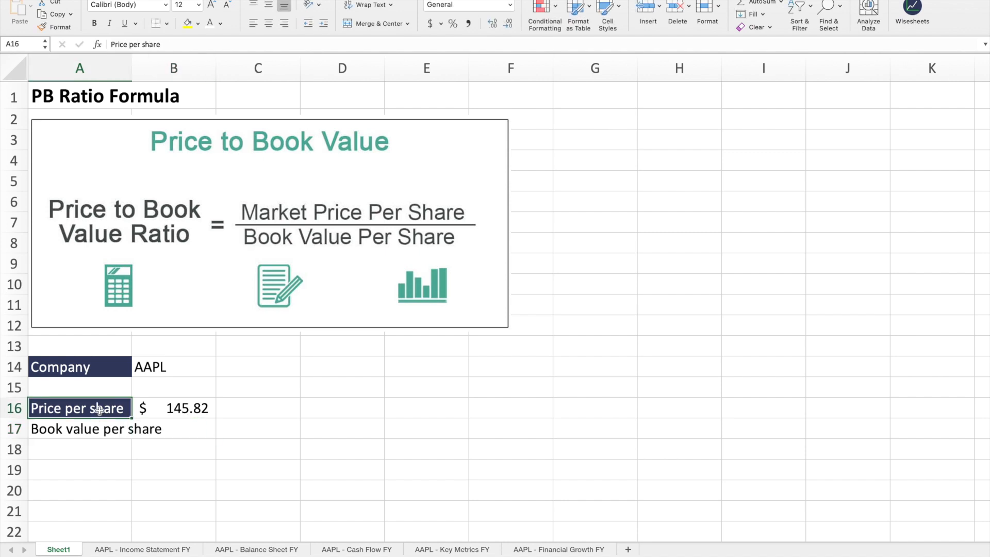
pyautogui.click(79, 428)
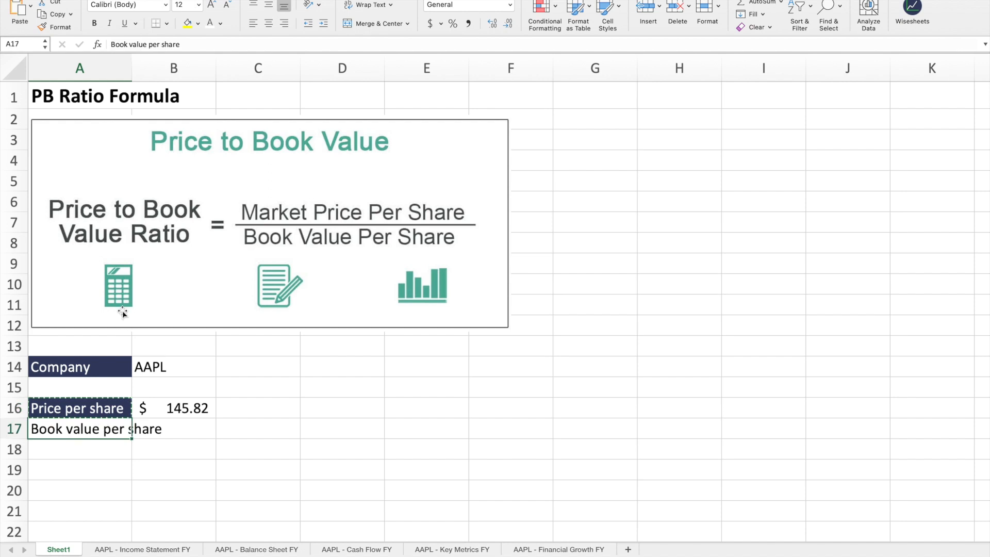
pyautogui.click(234, 453)
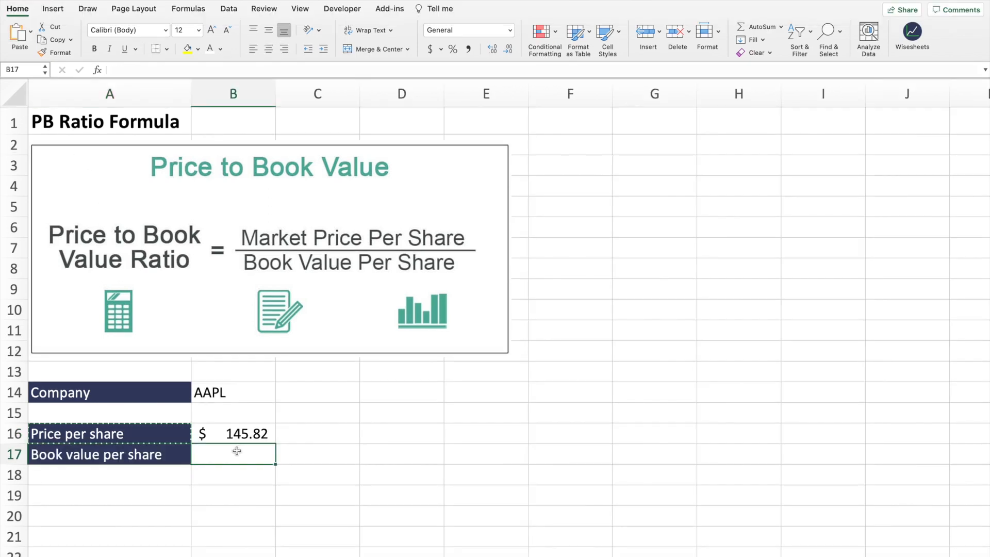
# - Enter =WISE(B14,A17,"ly") in B17, returning AAPL's book value per share of 3.12
pyautogui.write('=wise')
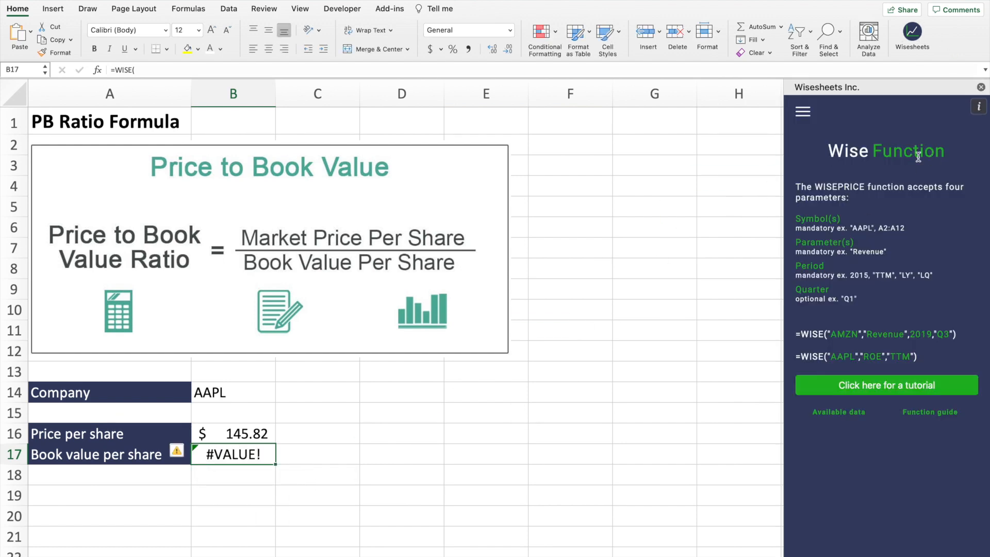
pyautogui.moveTo(568, 284)
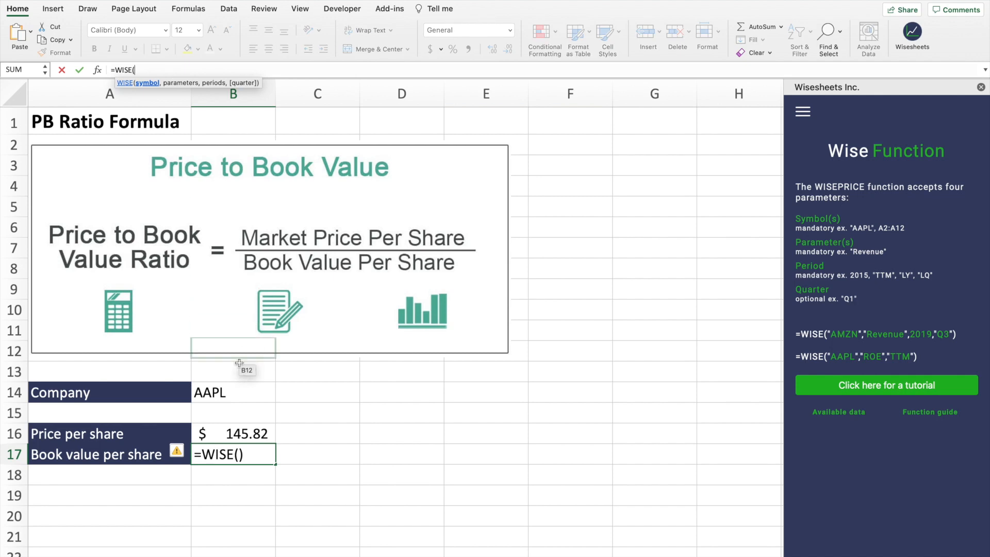
pyautogui.click(232, 392)
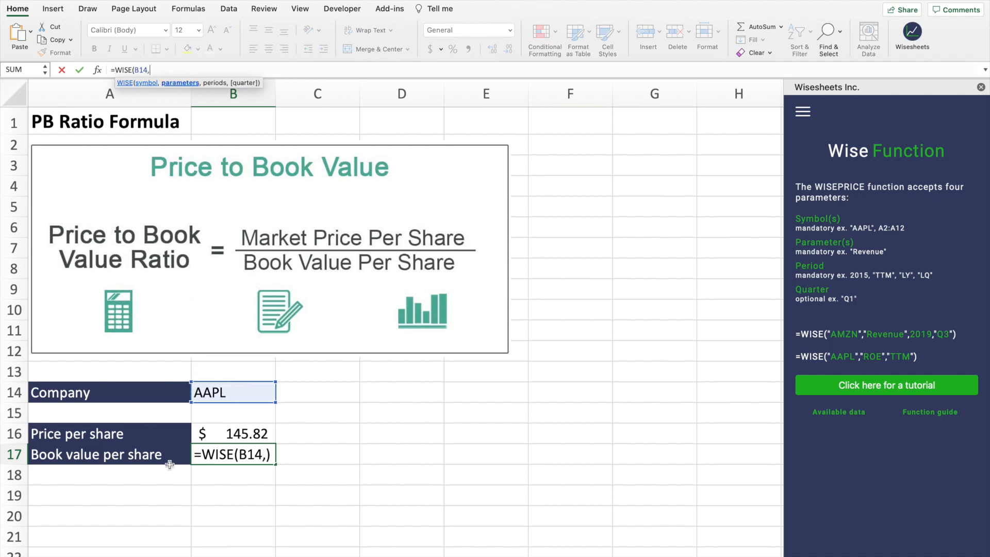
pyautogui.click(94, 454)
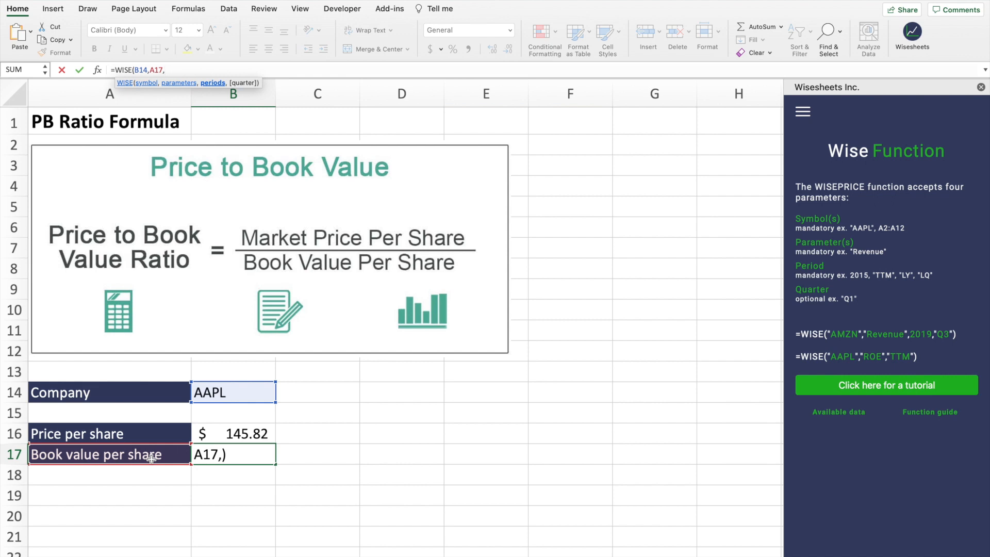
pyautogui.write('"ly')
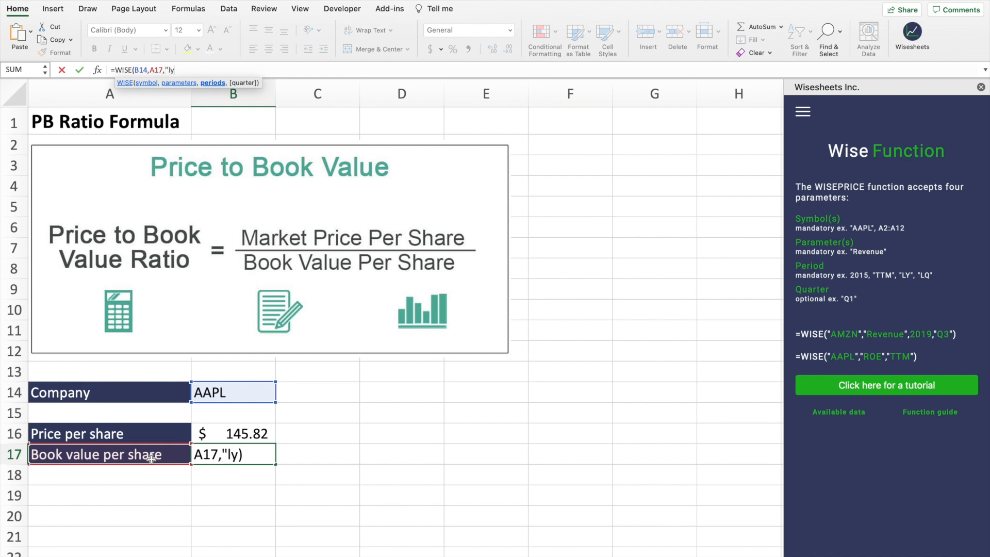
pyautogui.write('")')
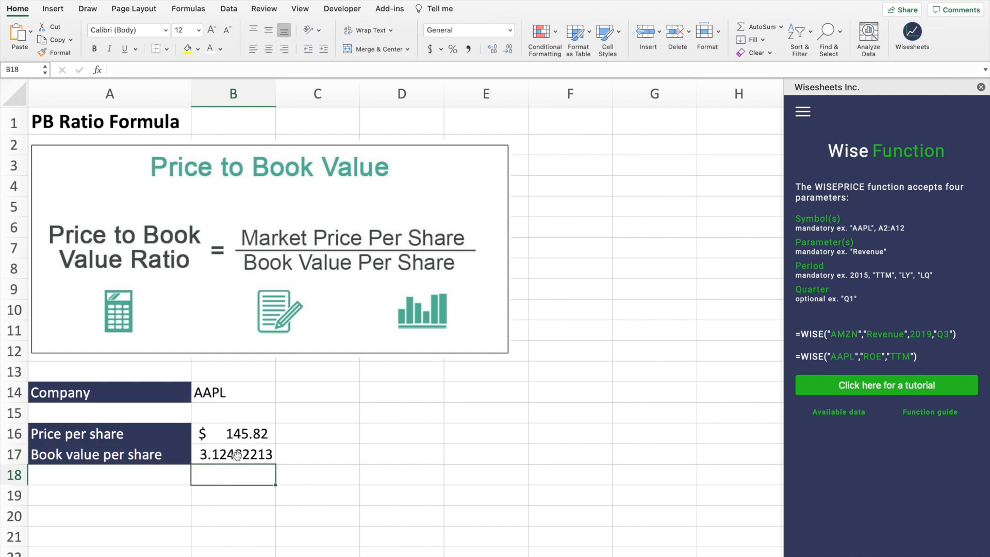
pyautogui.click(234, 454)
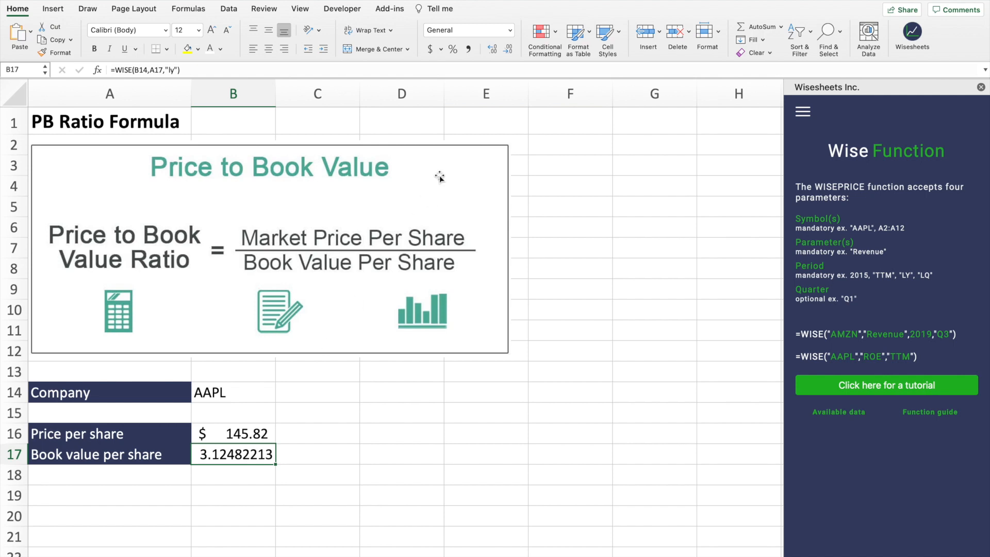
pyautogui.click(468, 50)
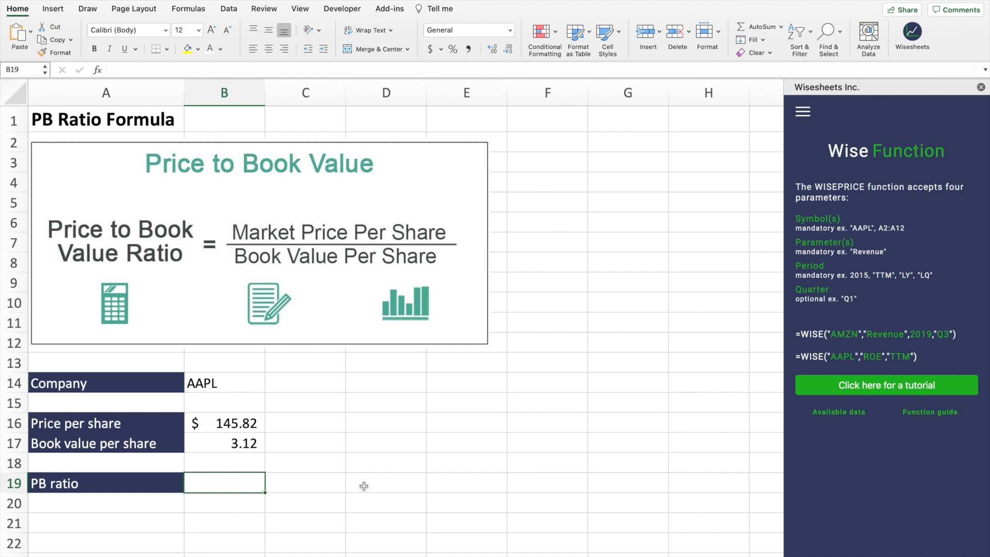
pyautogui.moveTo(344, 488)
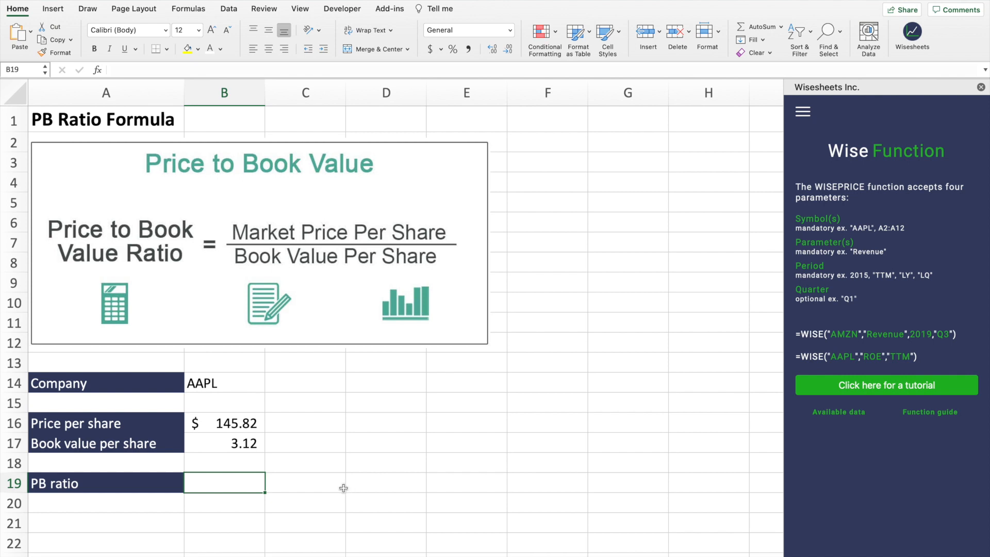
# - Build the B19 formula dividing price per share B16 by book value per share B17
pyautogui.write('=')
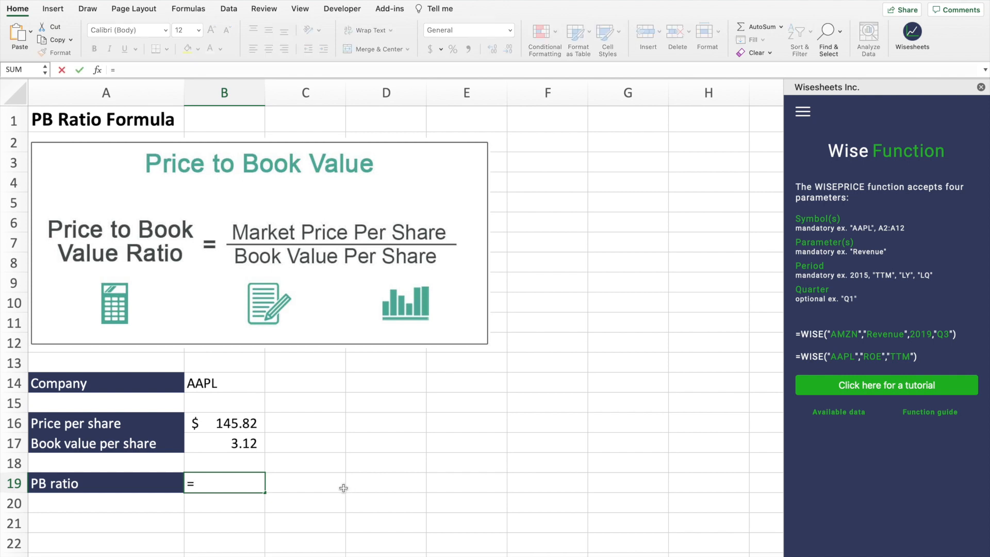
pyautogui.click(223, 422)
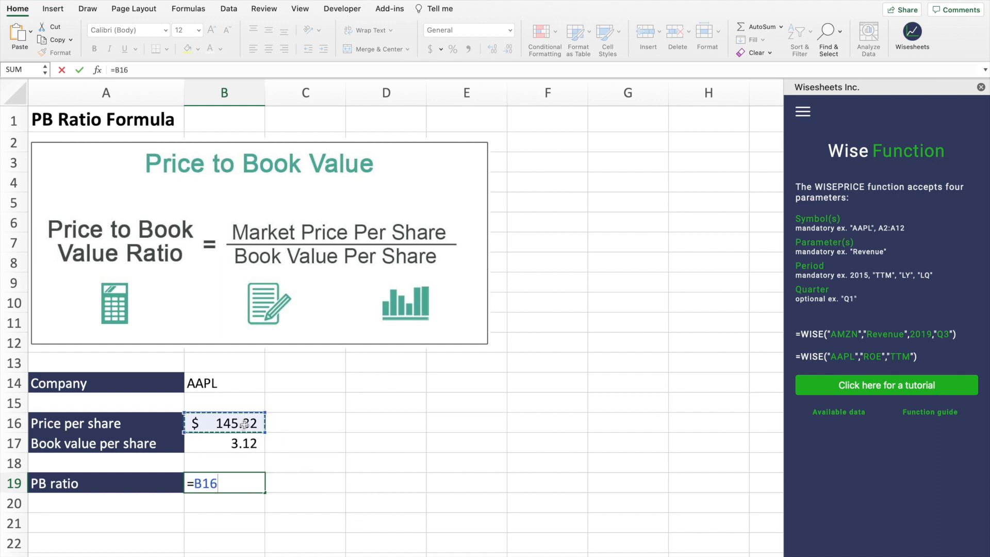
pyautogui.write('/B17')
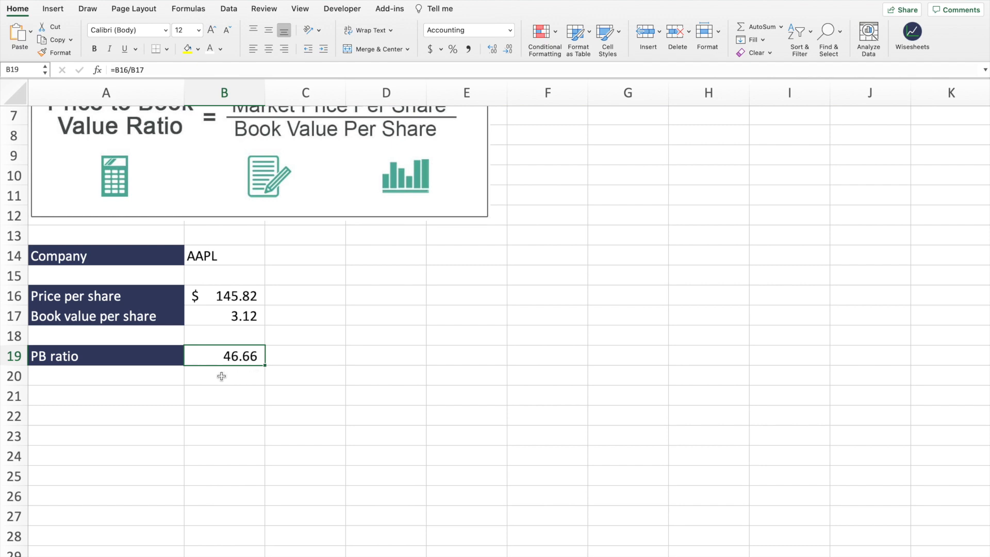
pyautogui.moveTo(244, 374)
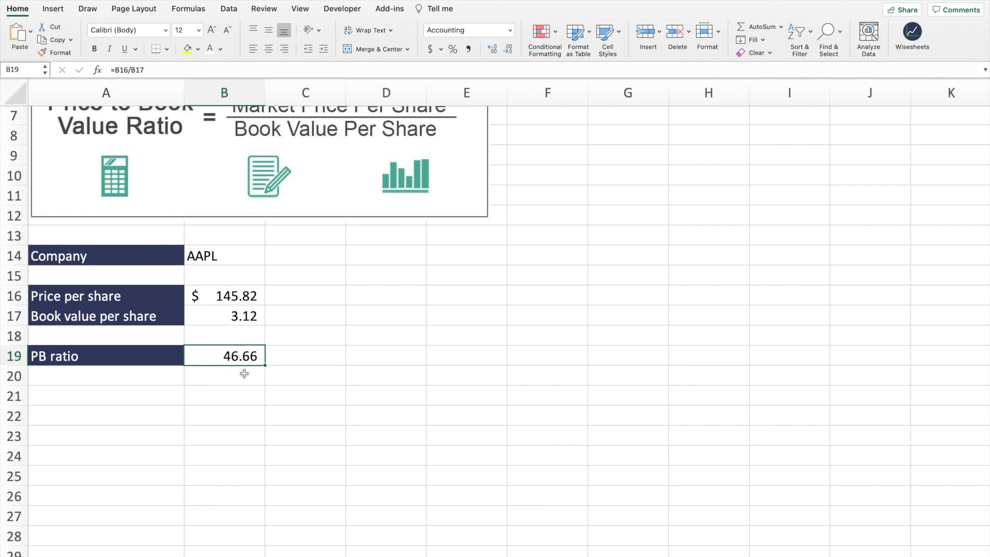
pyautogui.moveTo(239, 287)
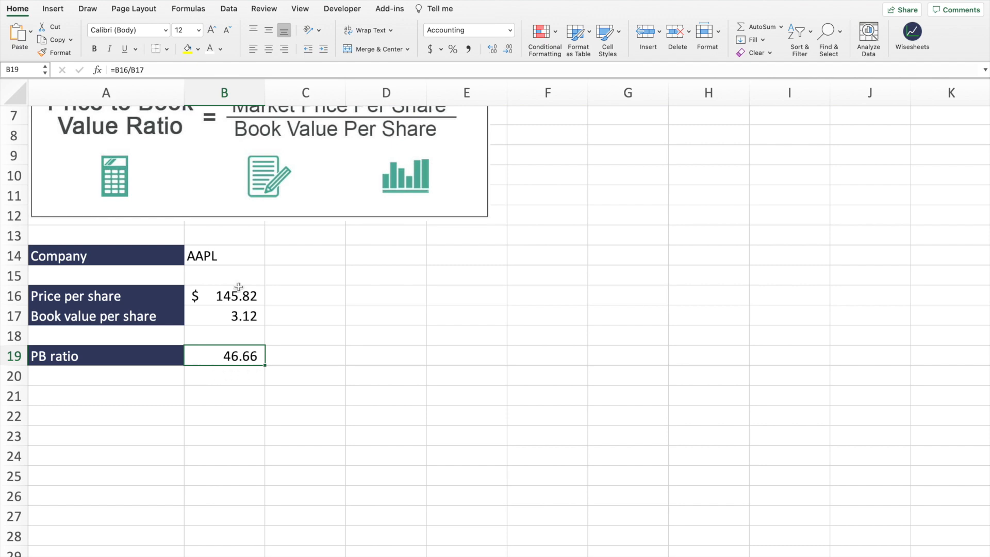
pyautogui.moveTo(234, 309)
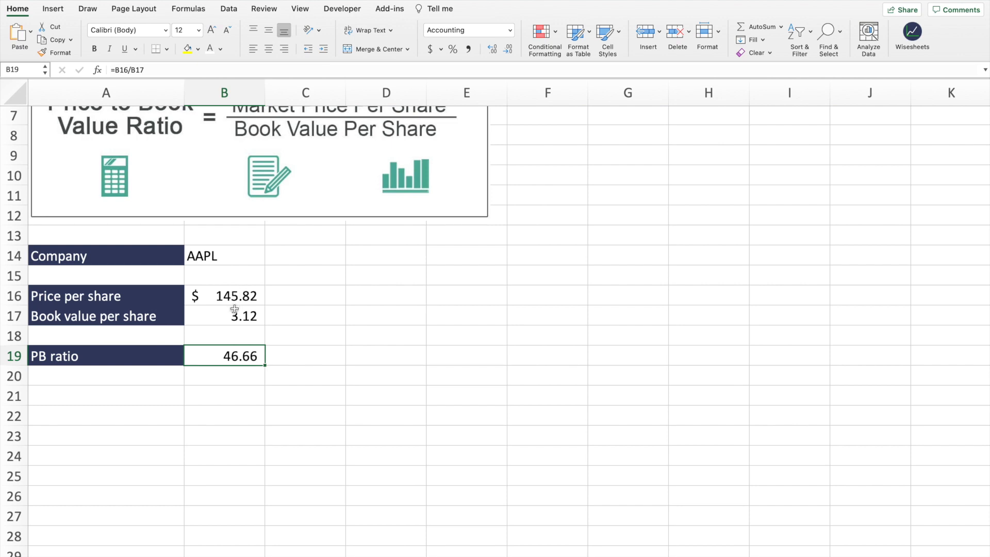
pyautogui.moveTo(211, 358)
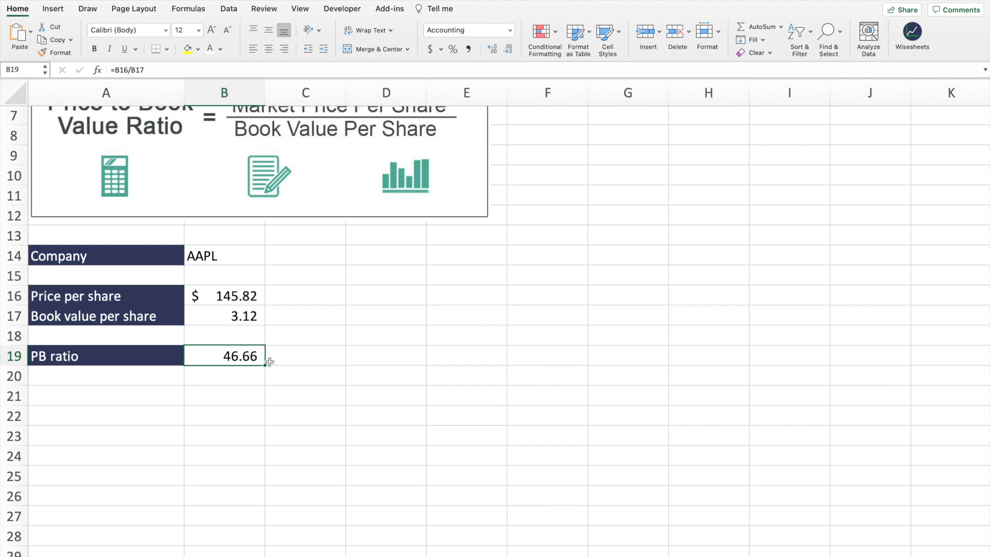
pyautogui.moveTo(256, 316)
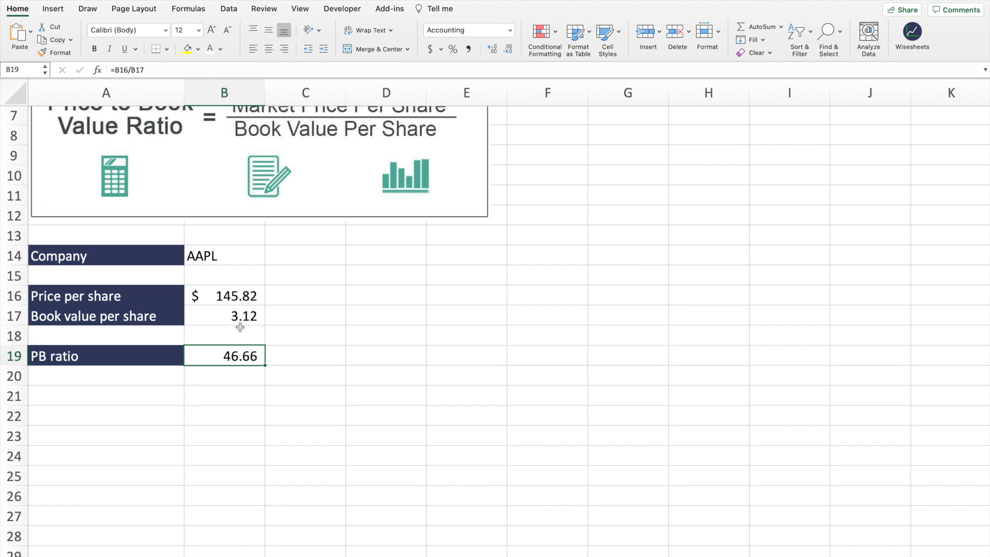
pyautogui.moveTo(199, 309)
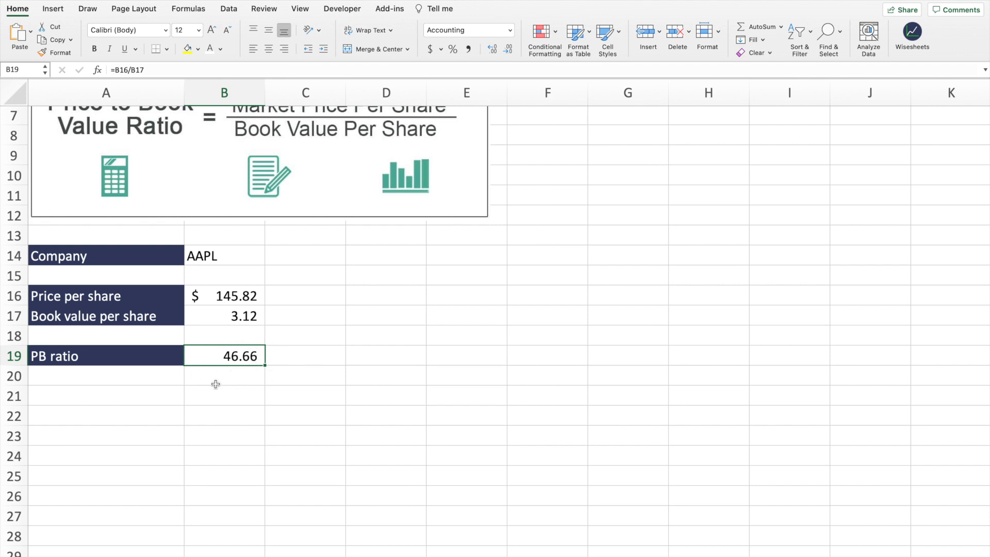
pyautogui.moveTo(261, 375)
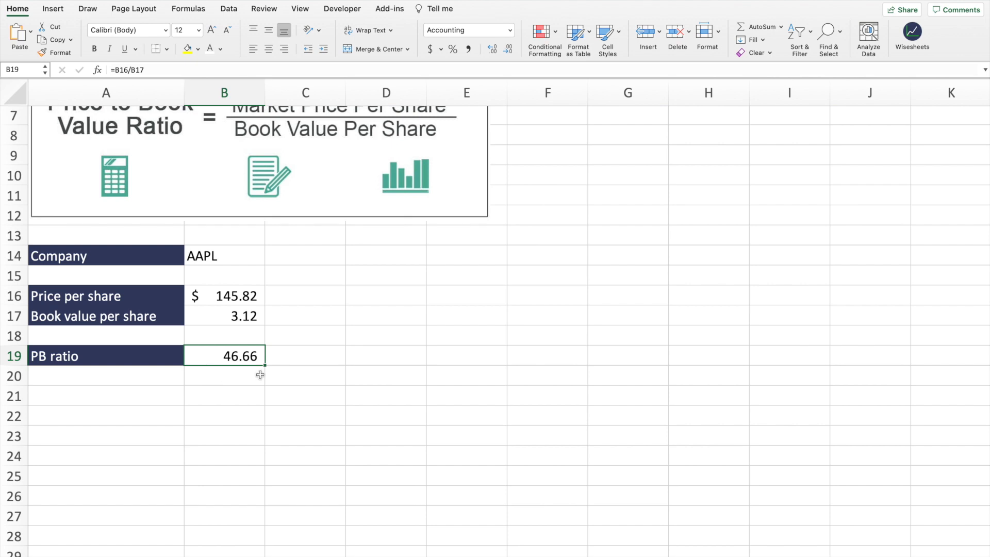
pyautogui.moveTo(268, 359)
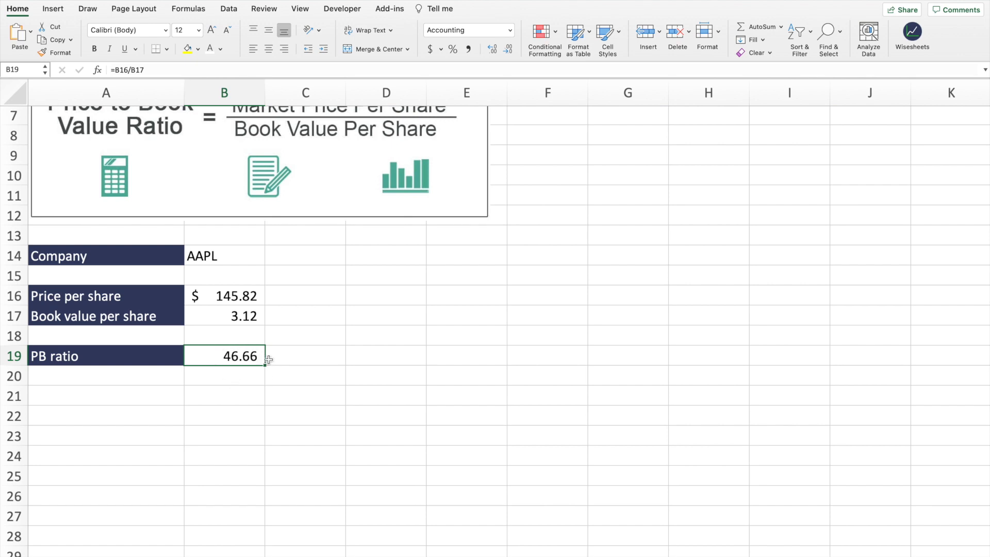
pyautogui.moveTo(232, 337)
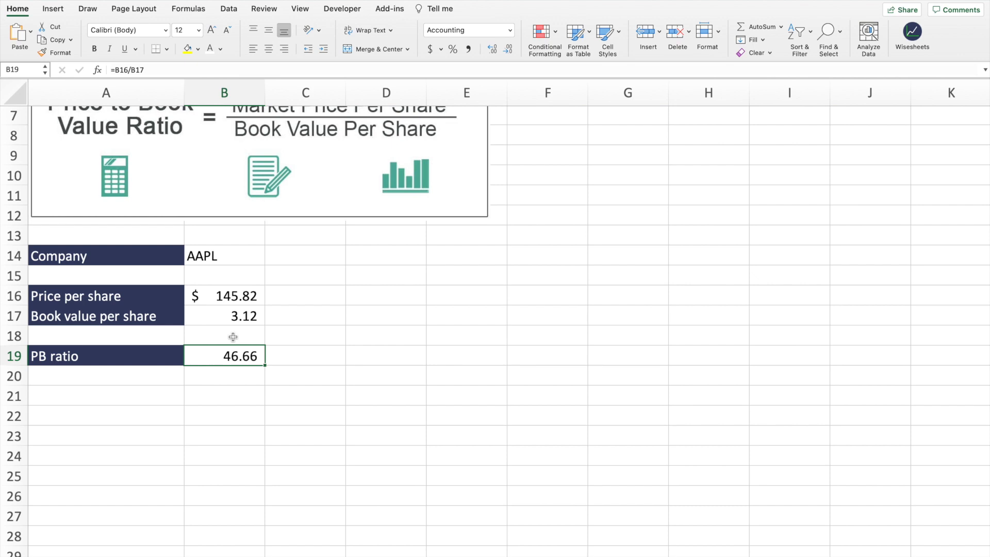
pyautogui.moveTo(106, 363)
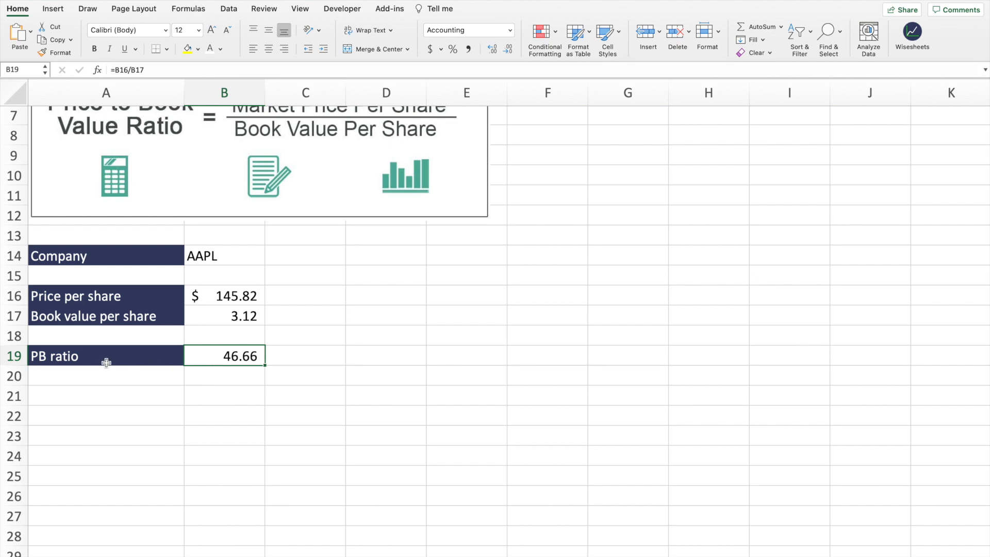
pyautogui.click(105, 355)
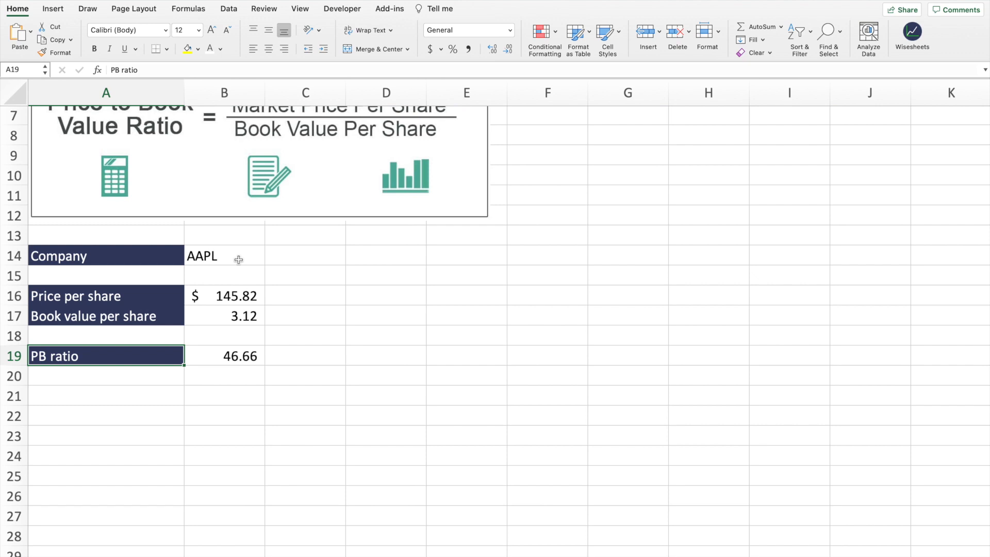
# - Replace the AAPL ticker in B14 with MSFT so the formulas recalculate
pyautogui.click(225, 256)
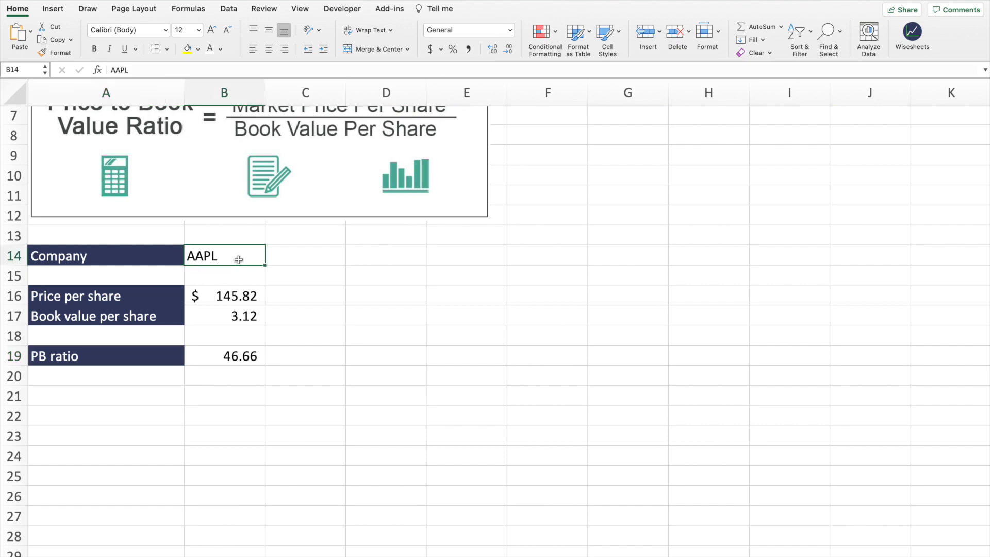
pyautogui.press('Delete')
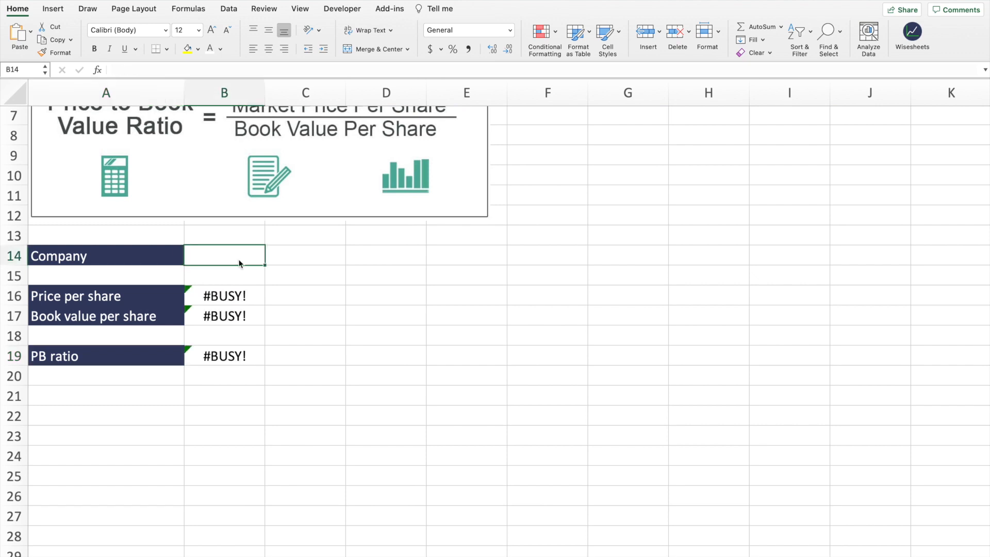
pyautogui.write('MSF')
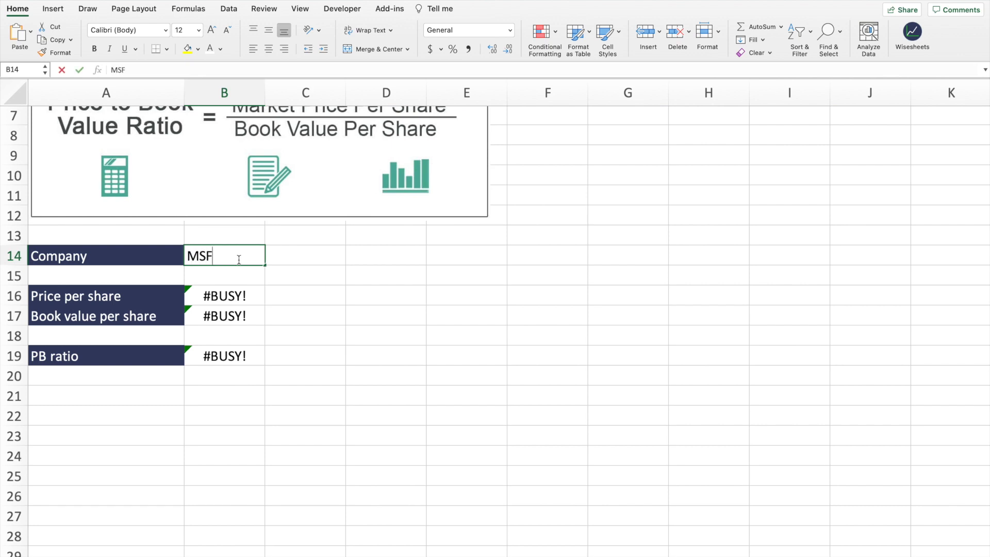
pyautogui.press('enter')
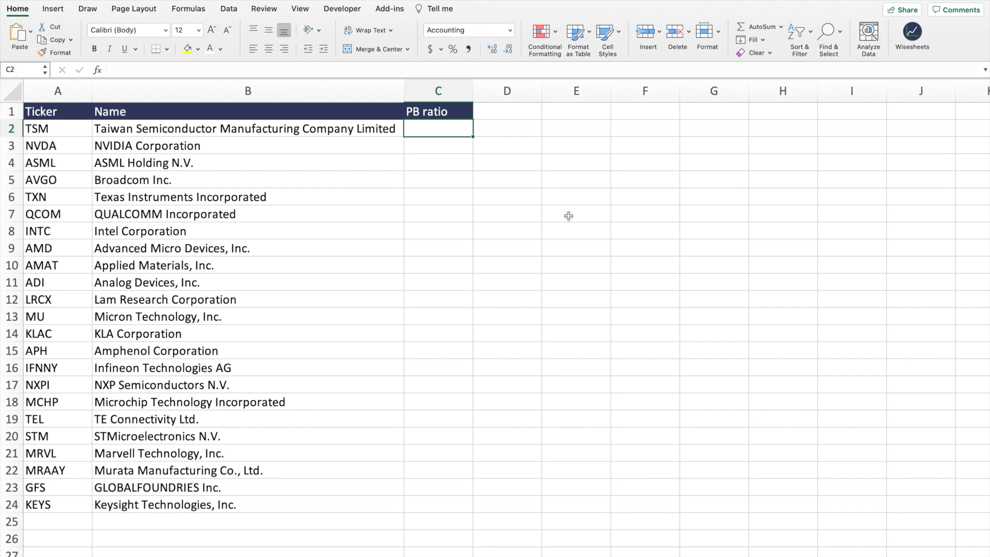
pyautogui.moveTo(549, 174)
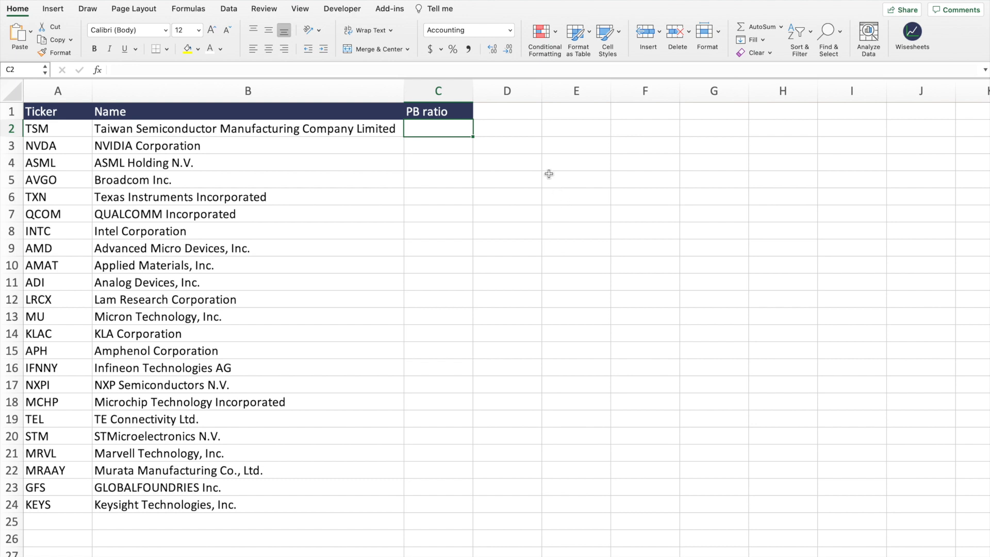
pyautogui.moveTo(349, 128)
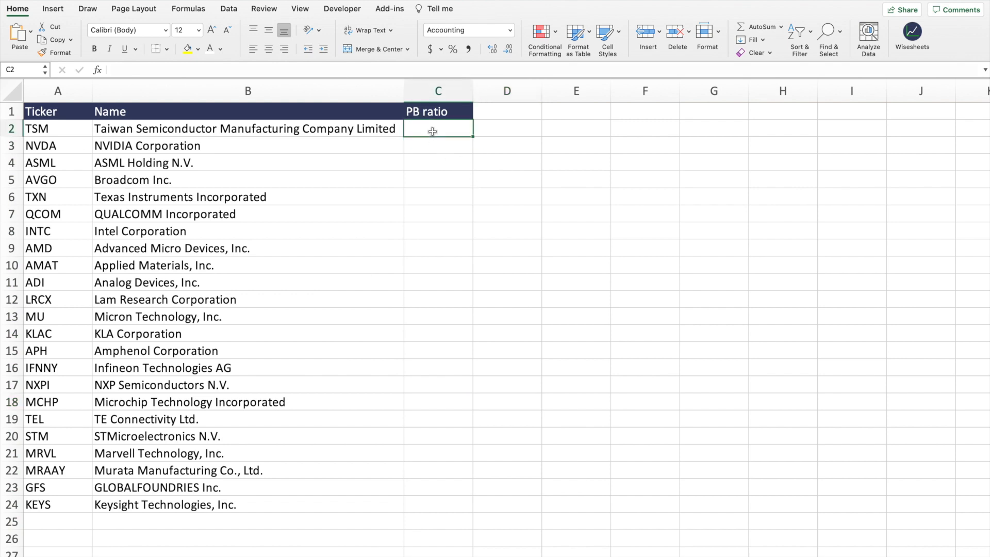
# - Begin a =WISE( formula in TSM's PB ratio cell C2
pyautogui.write('=WISE(')
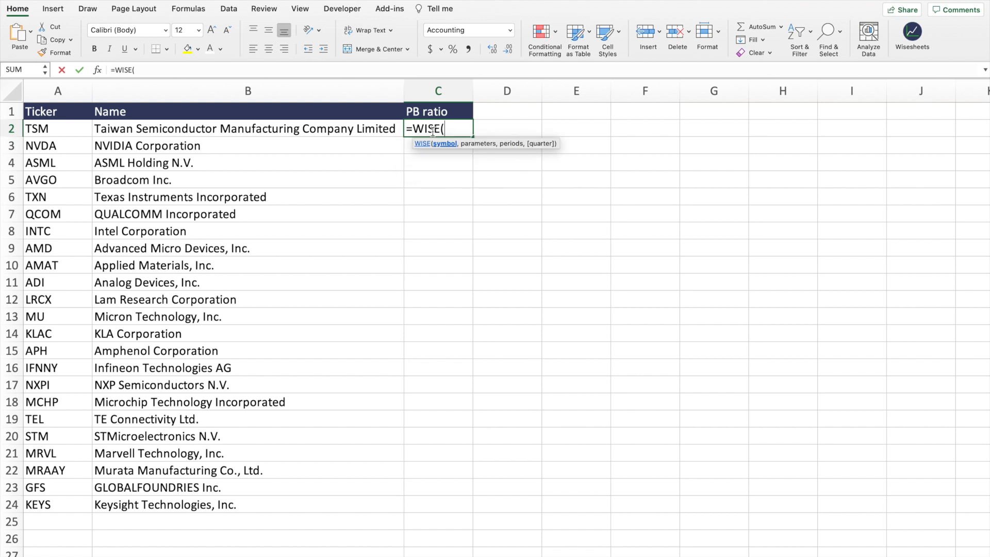
# - Complete =WISE(A2,$C$1,"ttm") in C2 using TSM's ticker and the locked PB ratio header
pyautogui.click(57, 129)
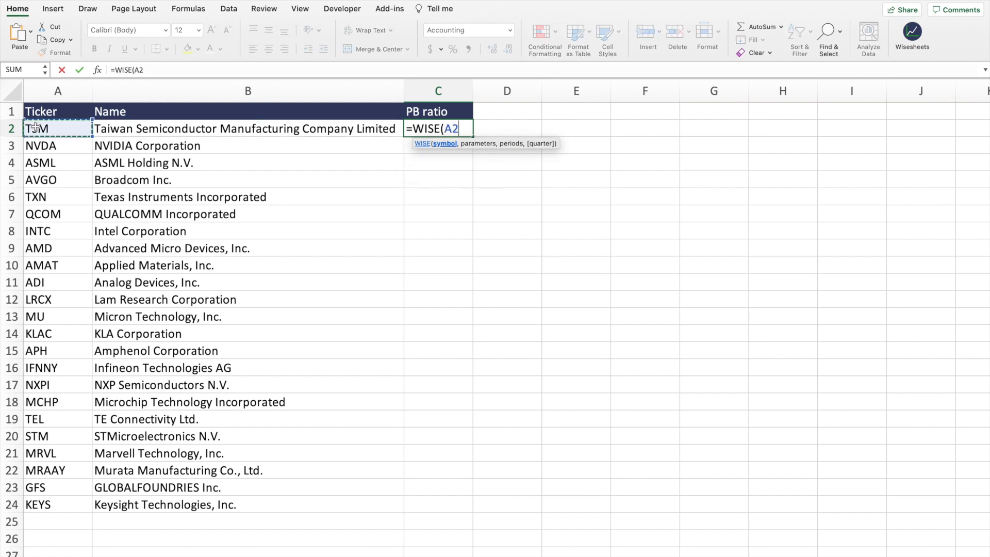
pyautogui.click(438, 111)
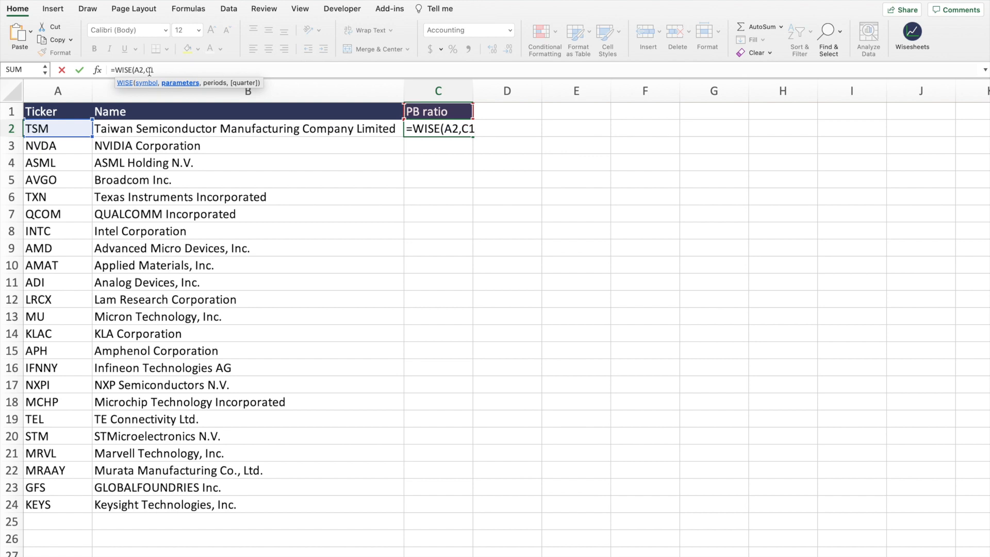
pyautogui.press('f4')
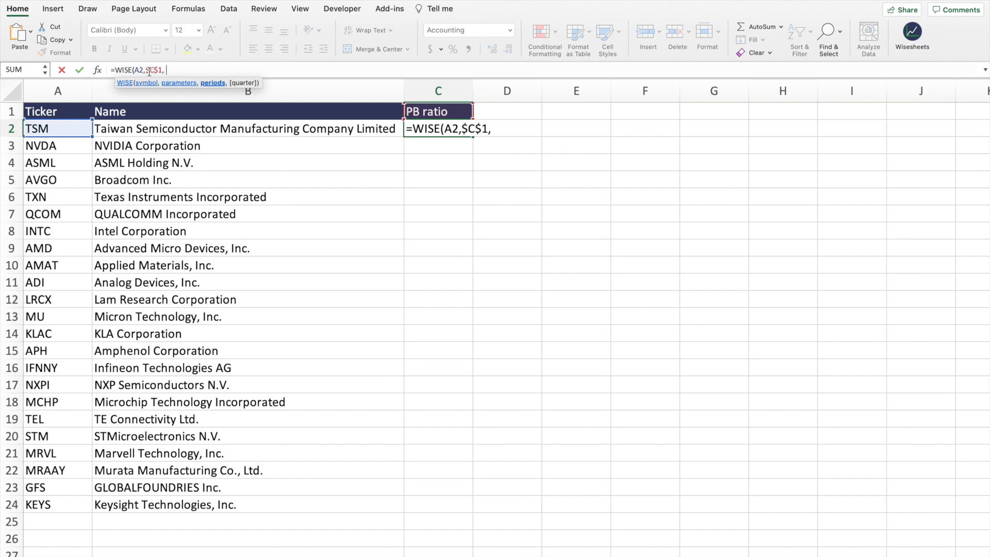
pyautogui.write('"tt')
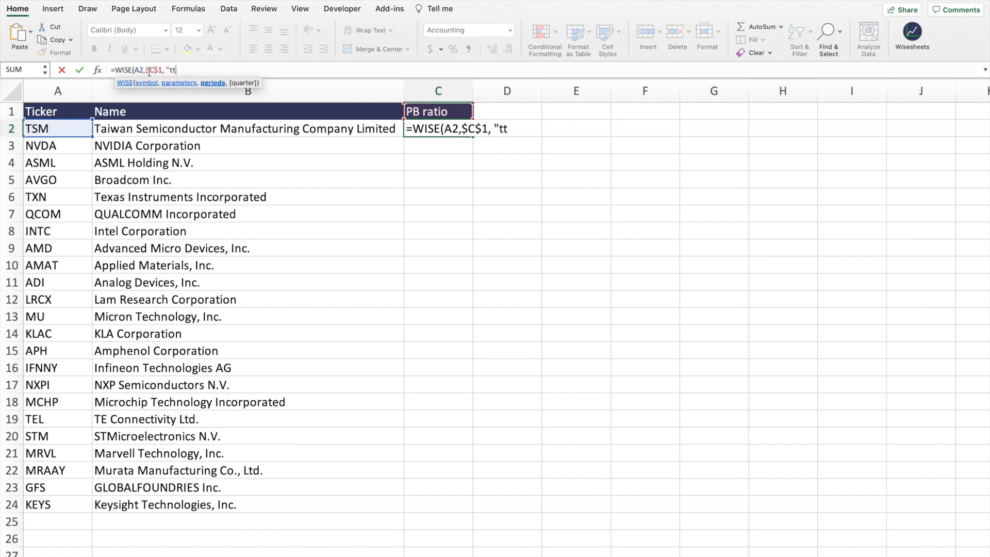
pyautogui.write('m"')
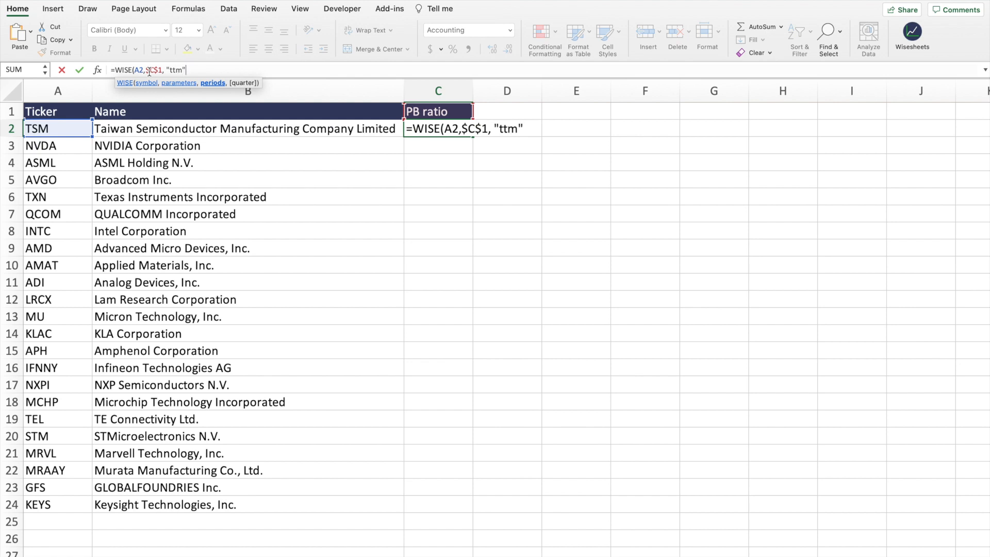
pyautogui.write(')')
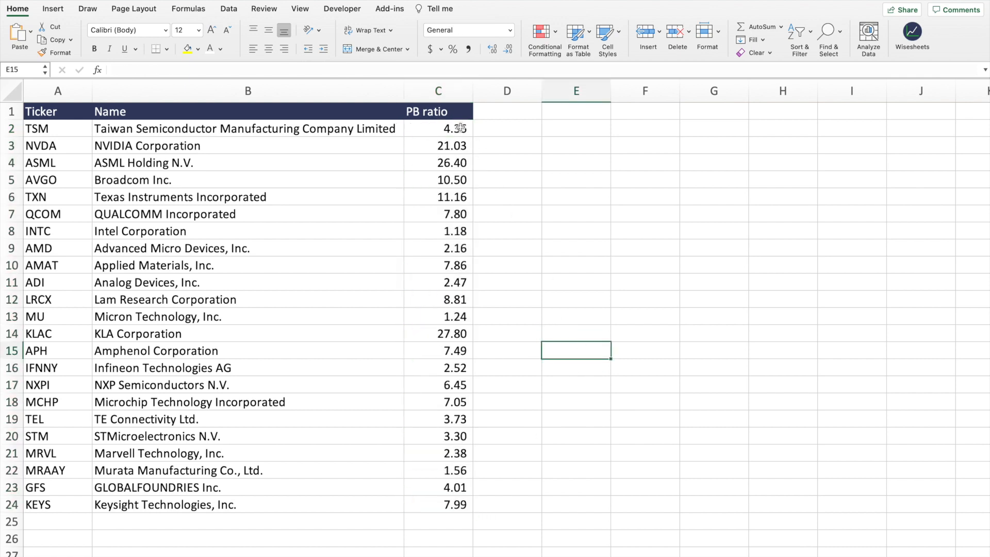
pyautogui.moveTo(507, 149)
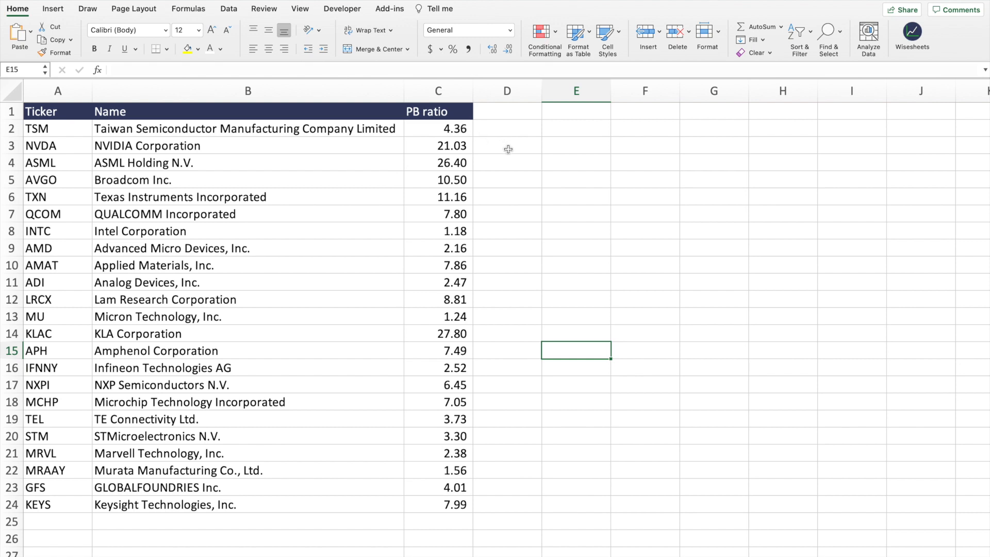
pyautogui.moveTo(467, 132)
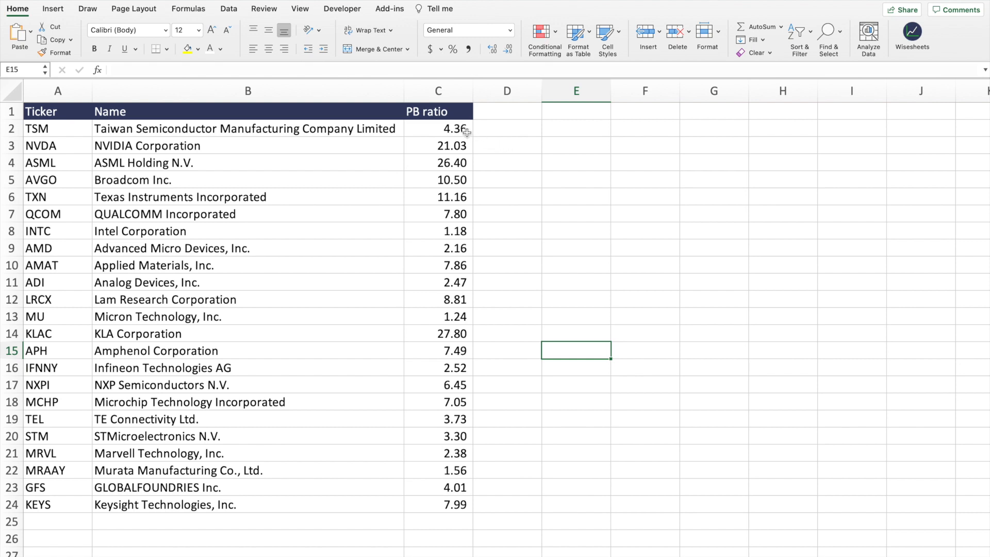
pyautogui.moveTo(464, 133)
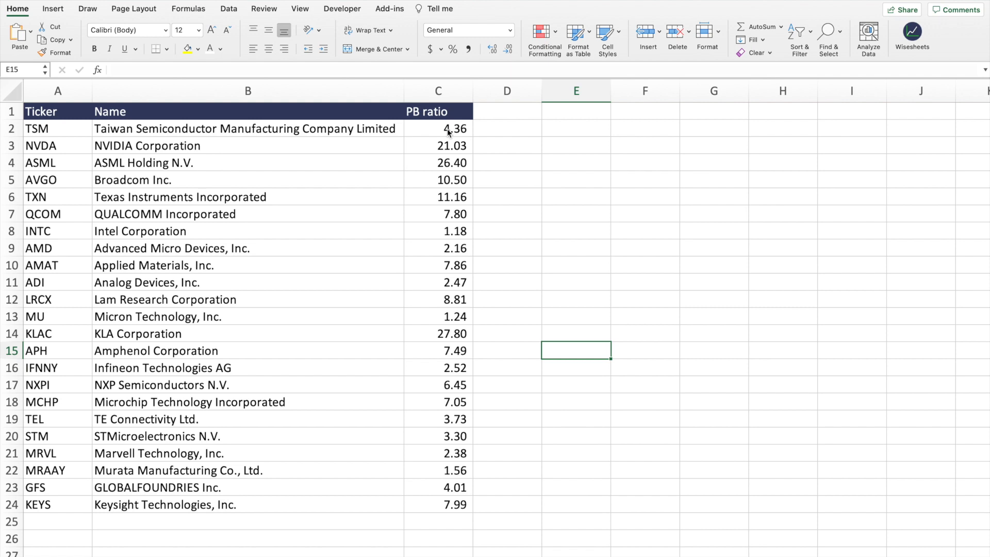
pyautogui.click(438, 129)
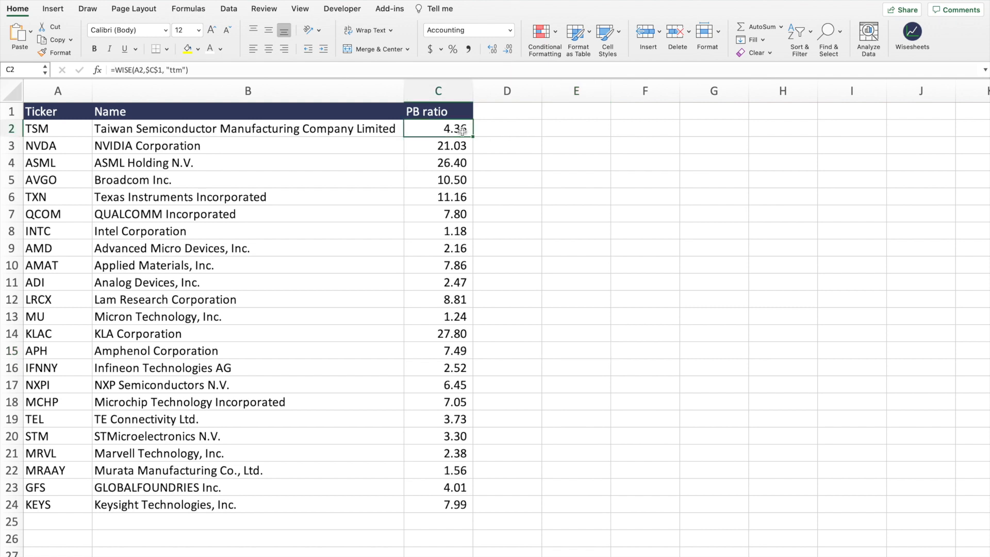
pyautogui.moveTo(438, 128); pyautogui.dragTo(438, 162)
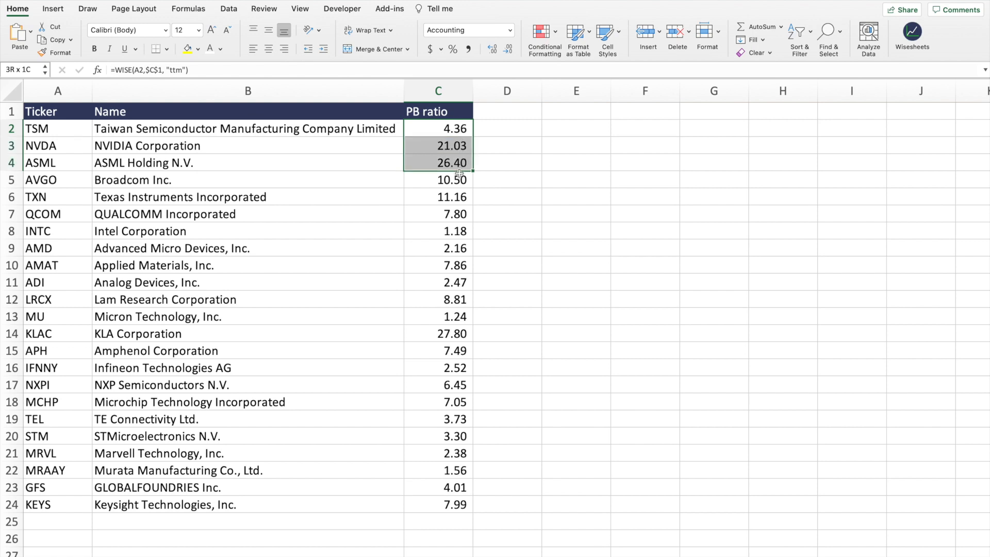
pyautogui.moveTo(439, 163); pyautogui.dragTo(438, 469)
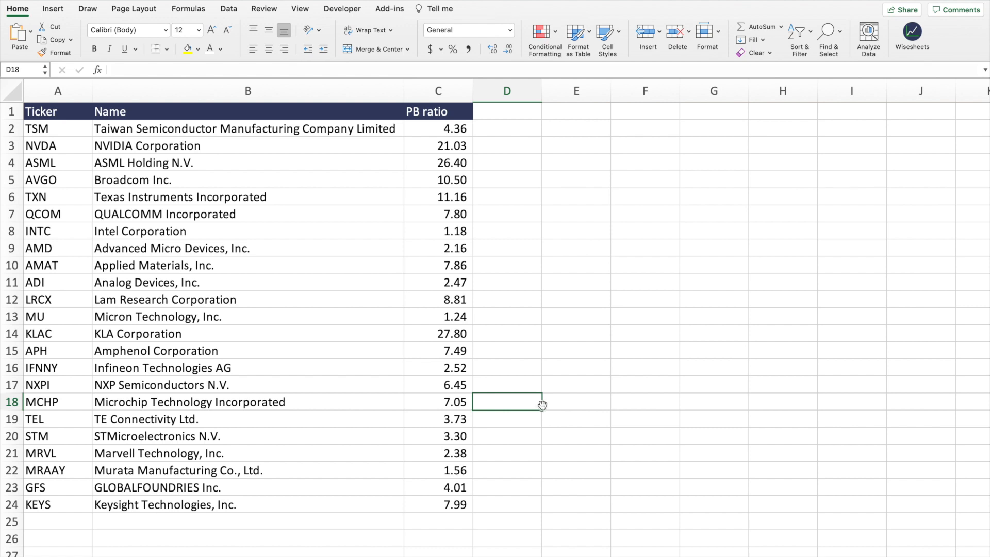
pyautogui.moveTo(415, 118)
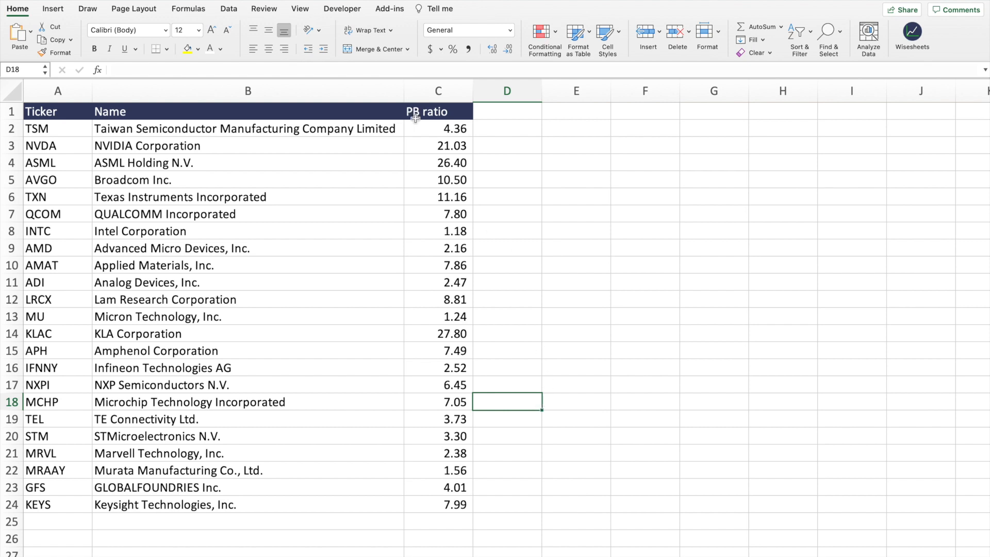
pyautogui.click(439, 128)
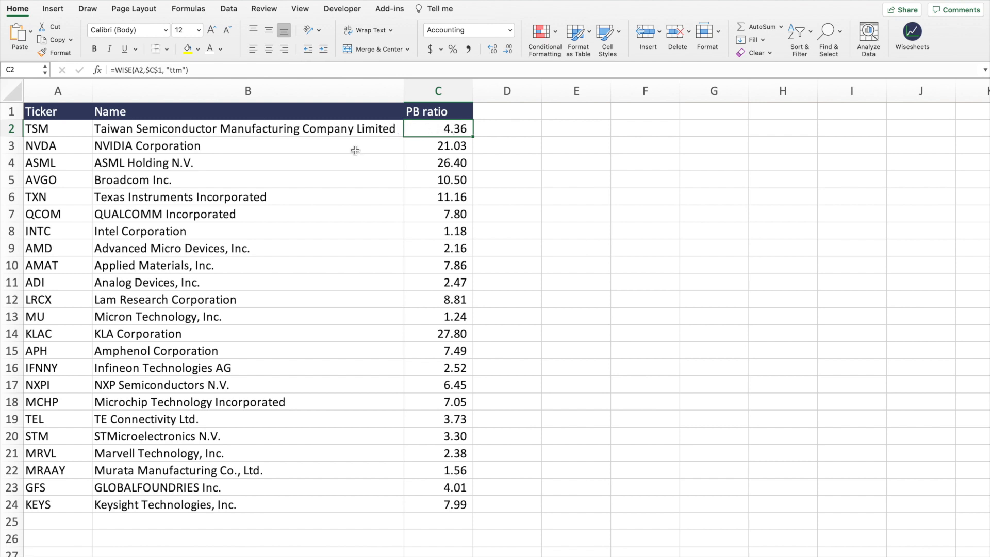
pyautogui.click(437, 419)
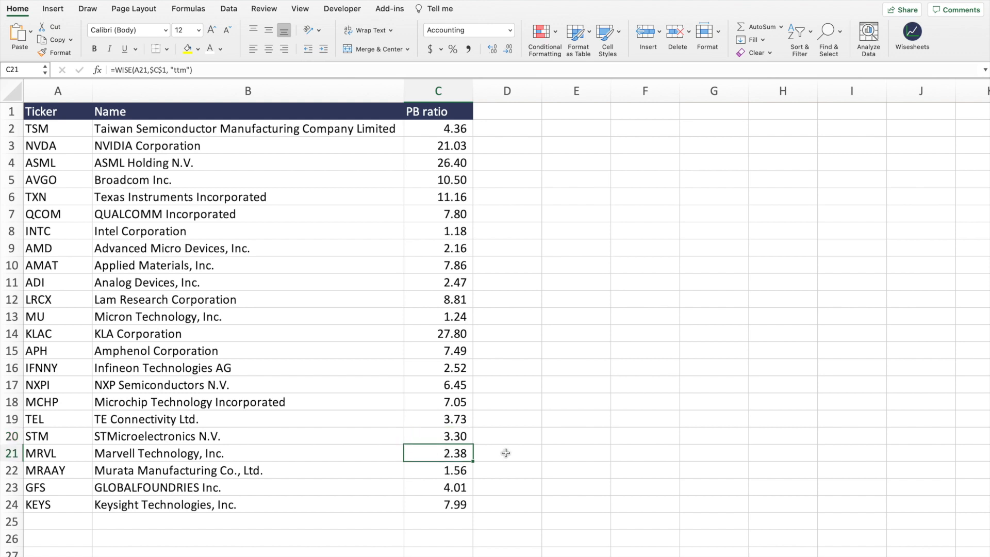
pyautogui.moveTo(482, 454)
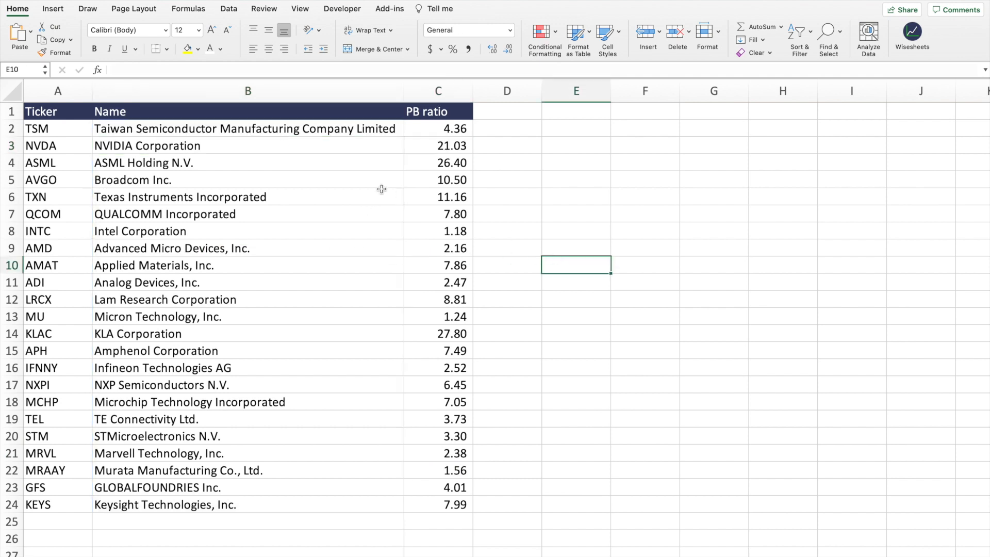
pyautogui.moveTo(226, 111)
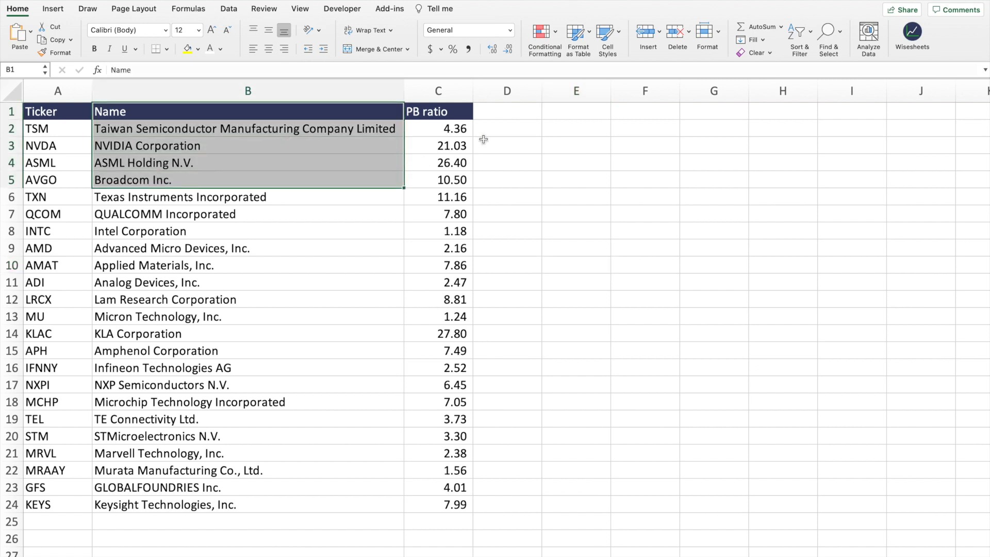
# - Insert a clustered bar chart of company names and PB ratios from Recommended Charts
pyautogui.click(576, 111)
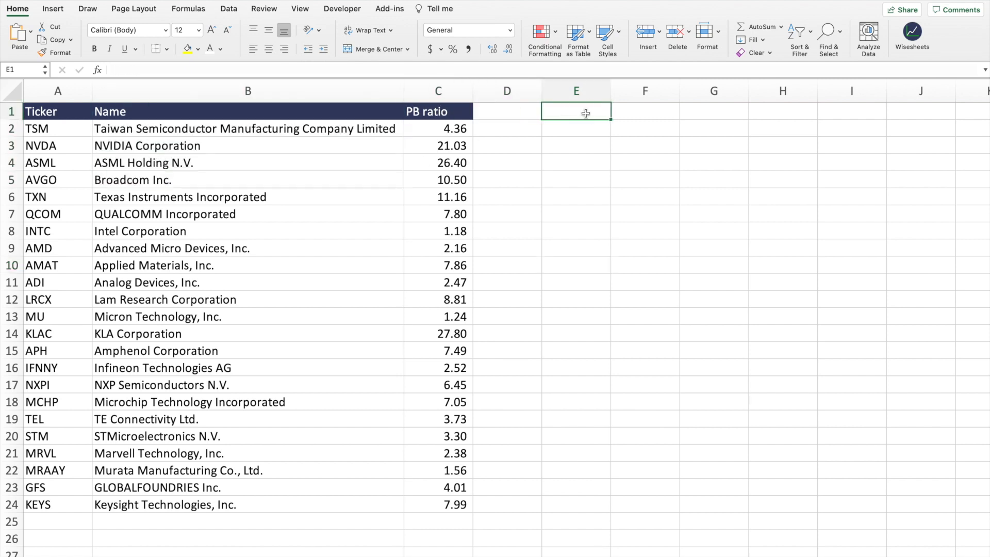
pyautogui.click(507, 112)
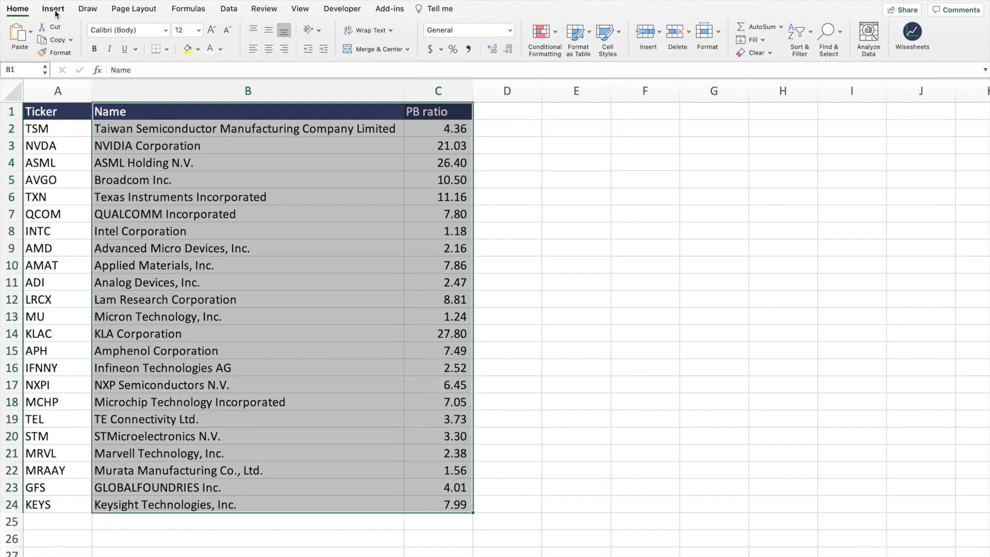
pyautogui.click(53, 9)
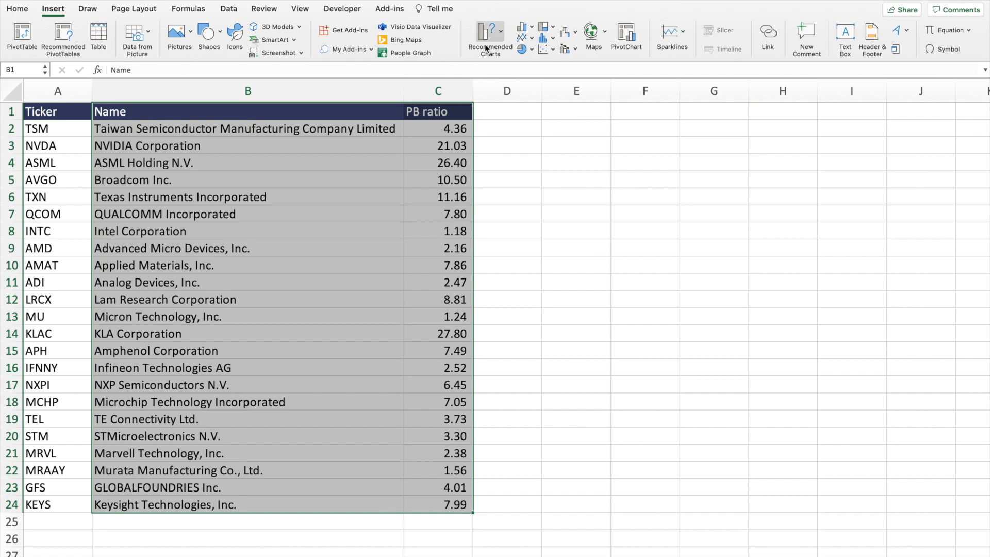
pyautogui.click(489, 36)
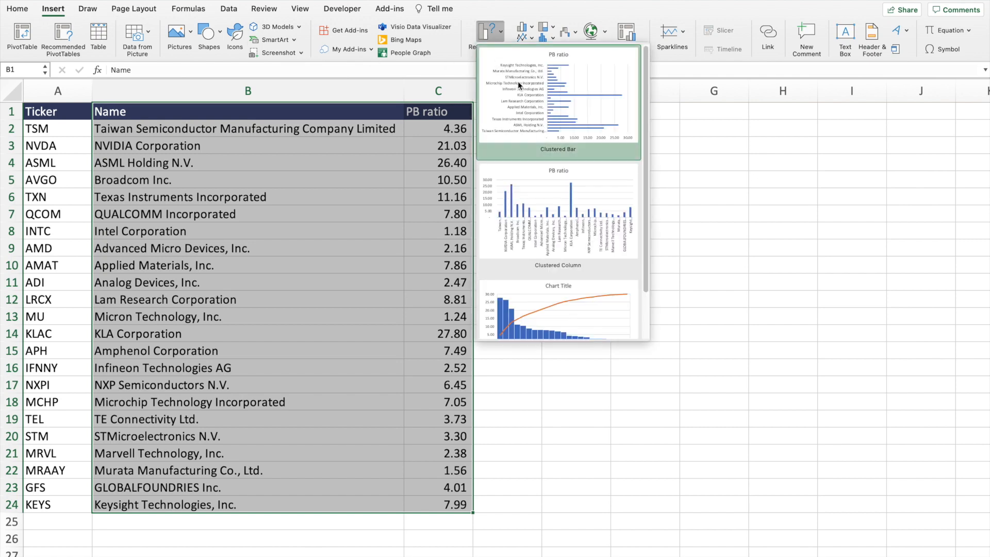
pyautogui.click(557, 101)
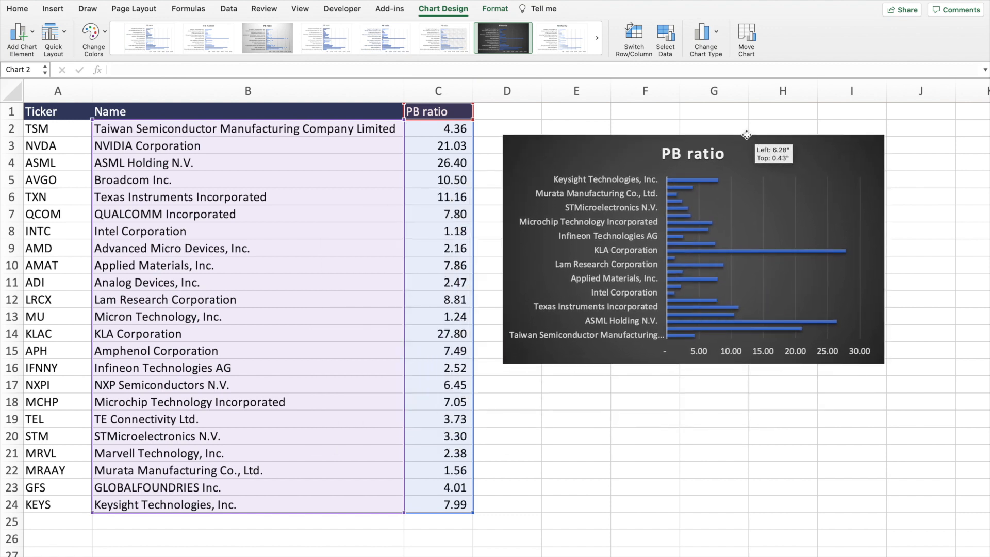
# - Move the PB ratio chart up beside the table and deselect it
pyautogui.moveTo(746, 135); pyautogui.dragTo(715, 281)
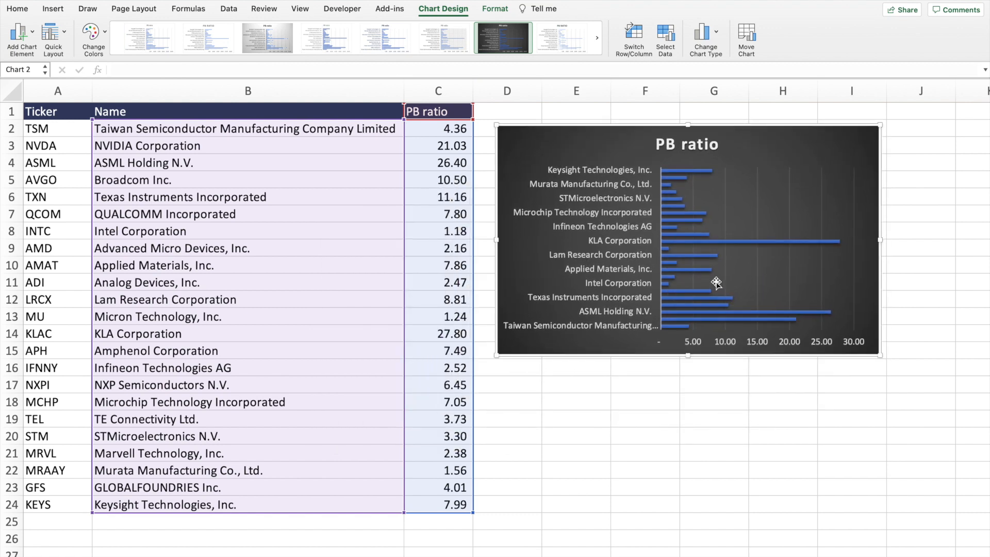
pyautogui.moveTo(631, 197)
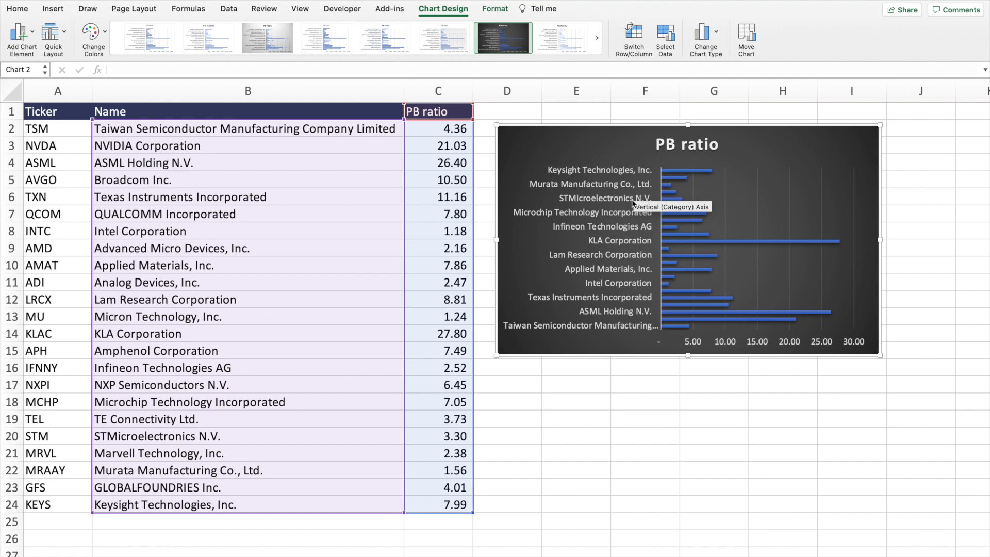
pyautogui.moveTo(628, 261)
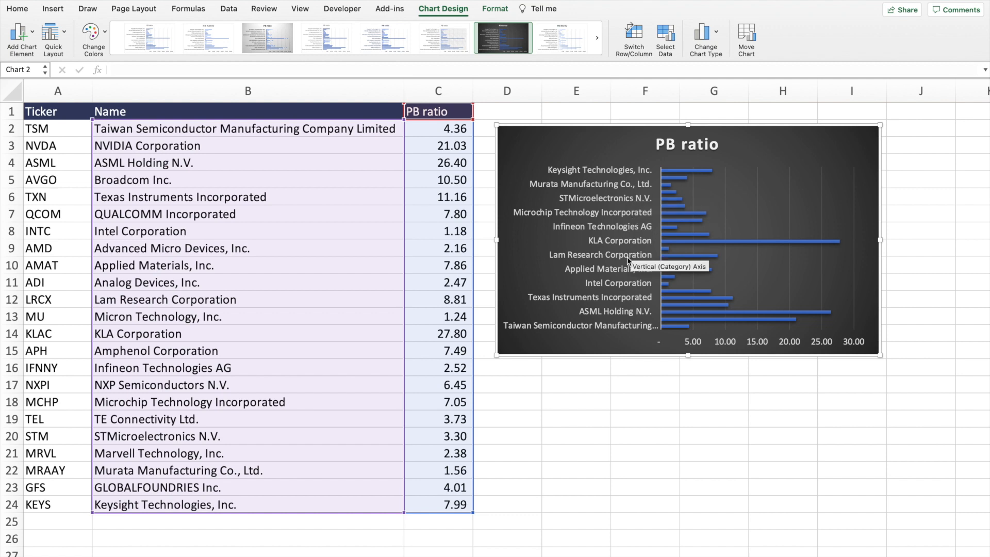
pyautogui.click(575, 111)
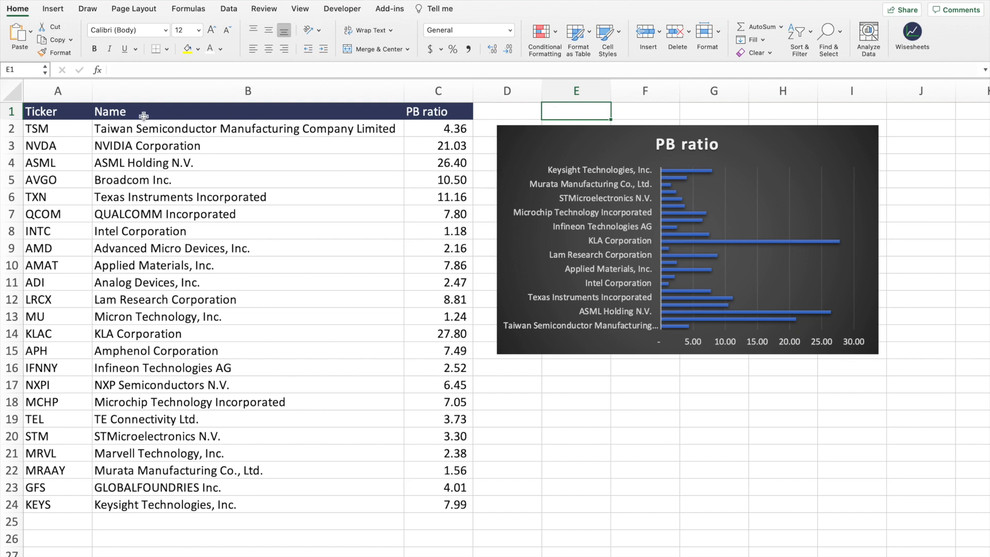
# - Replace ticker TSM in A2 with MSFT
pyautogui.click(57, 128)
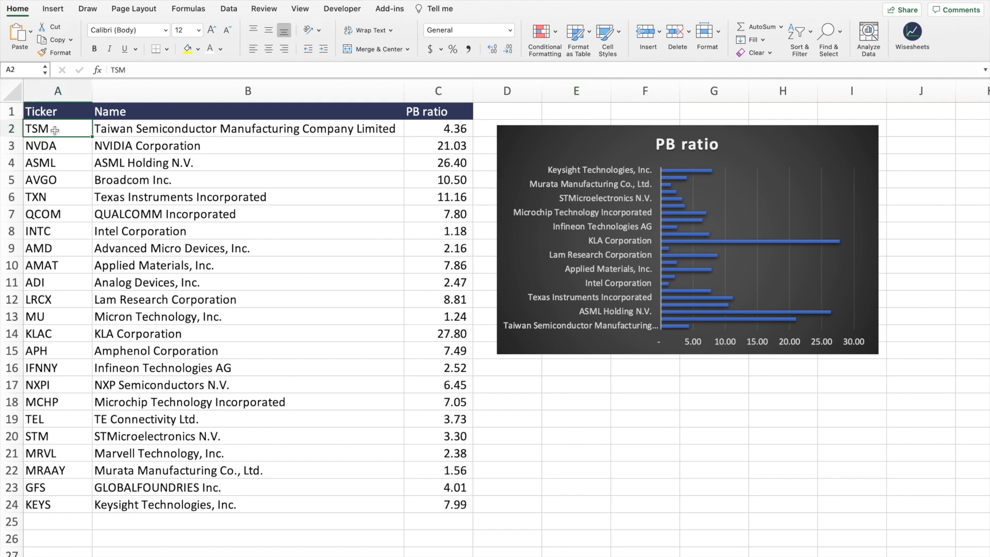
pyautogui.write('MSFT')
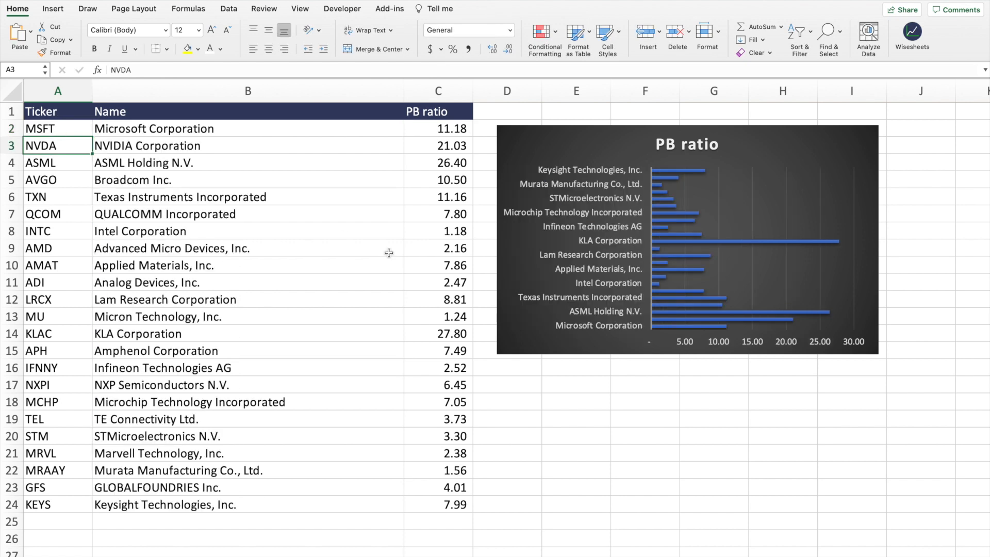
pyautogui.moveTo(750, 332)
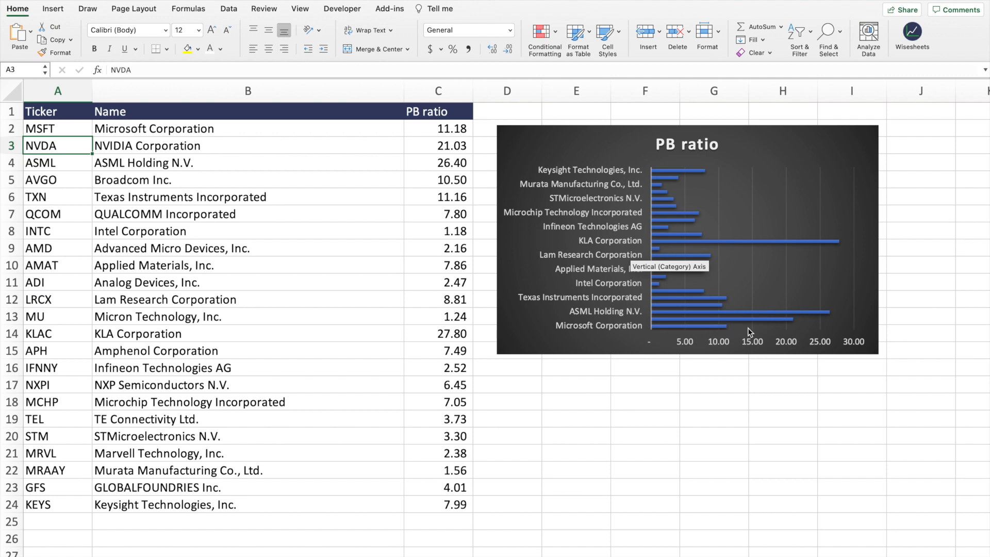
pyautogui.moveTo(766, 167)
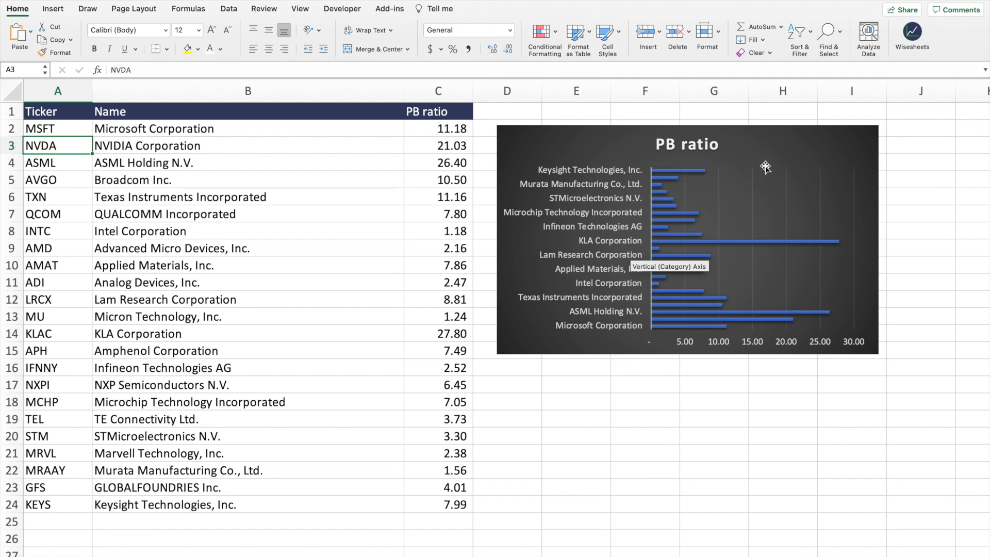